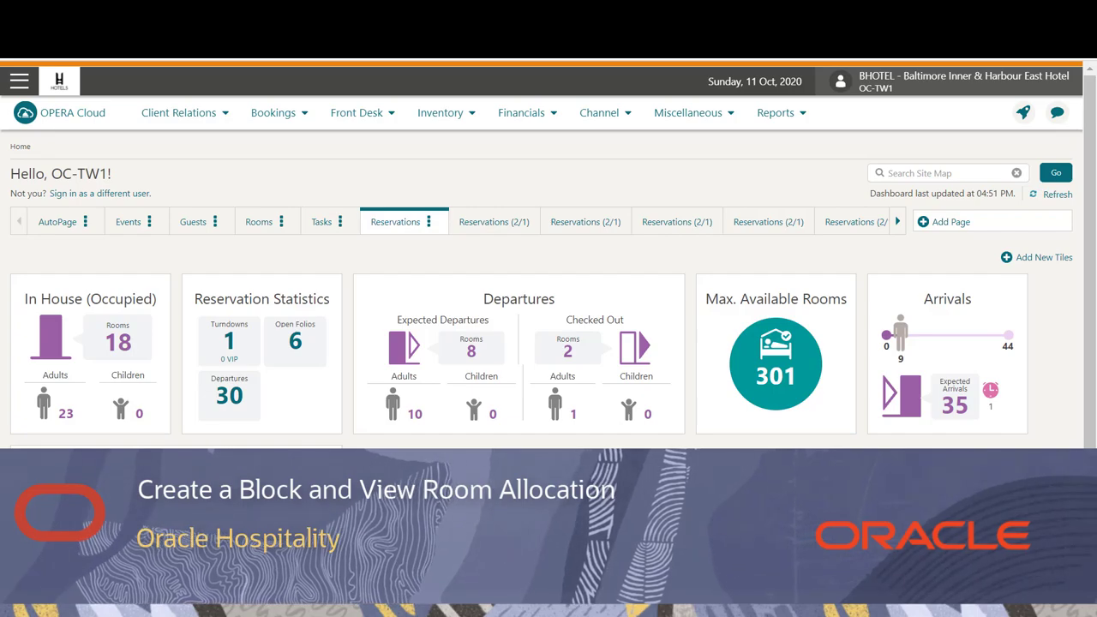
# Navigate from the home dashboard through Bookings to the Manage Block page.
pyautogui.scroll(-3)
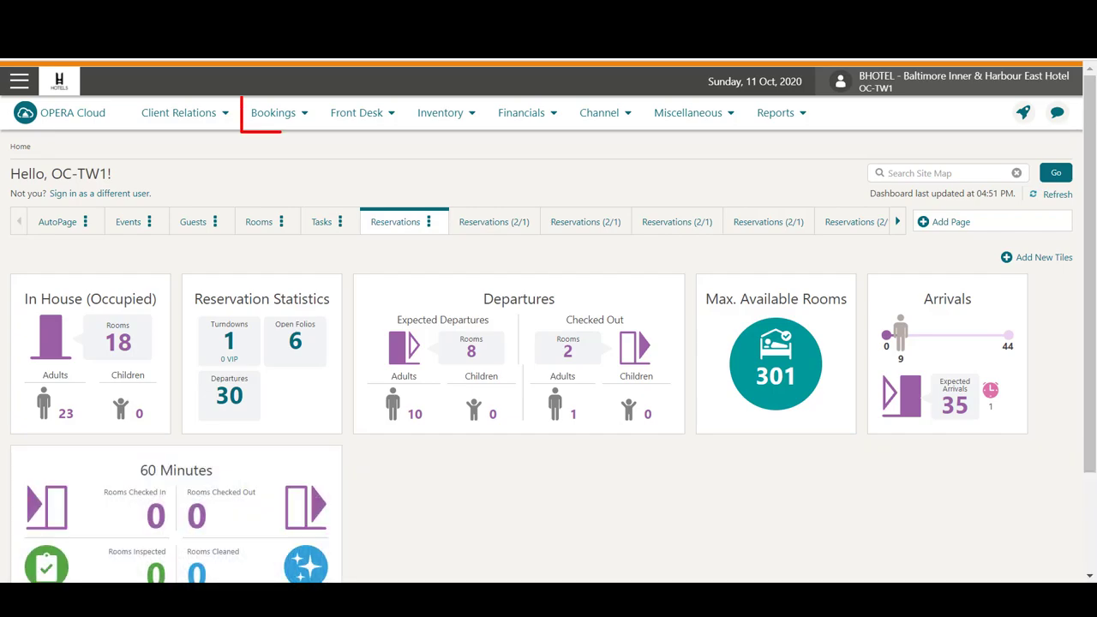
pyautogui.click(273, 113)
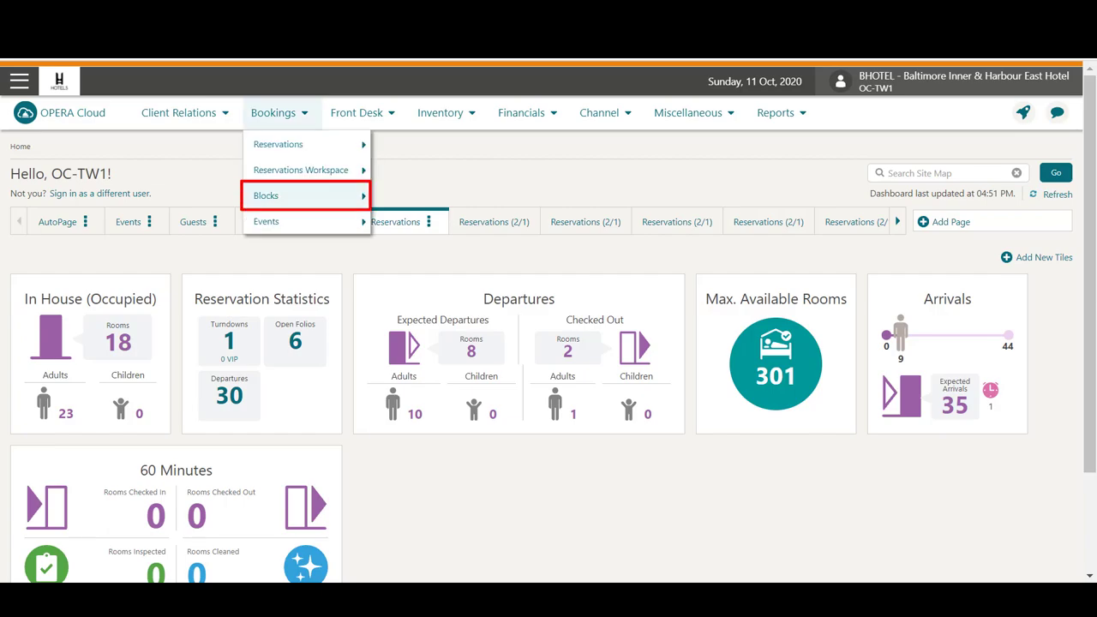
pyautogui.moveTo(266, 195)
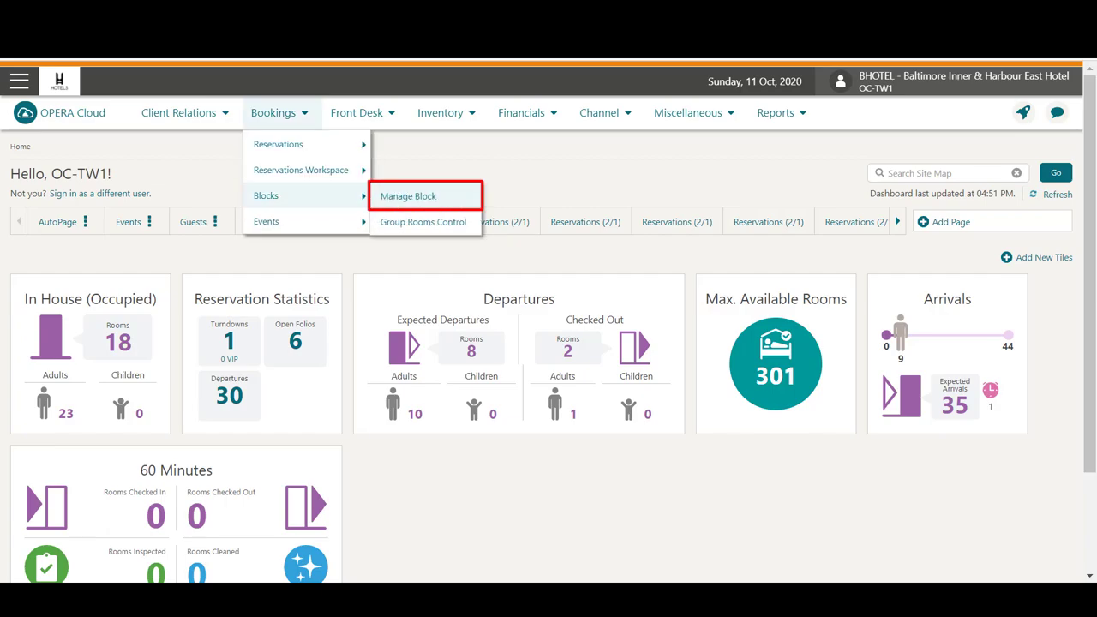
pyautogui.click(408, 195)
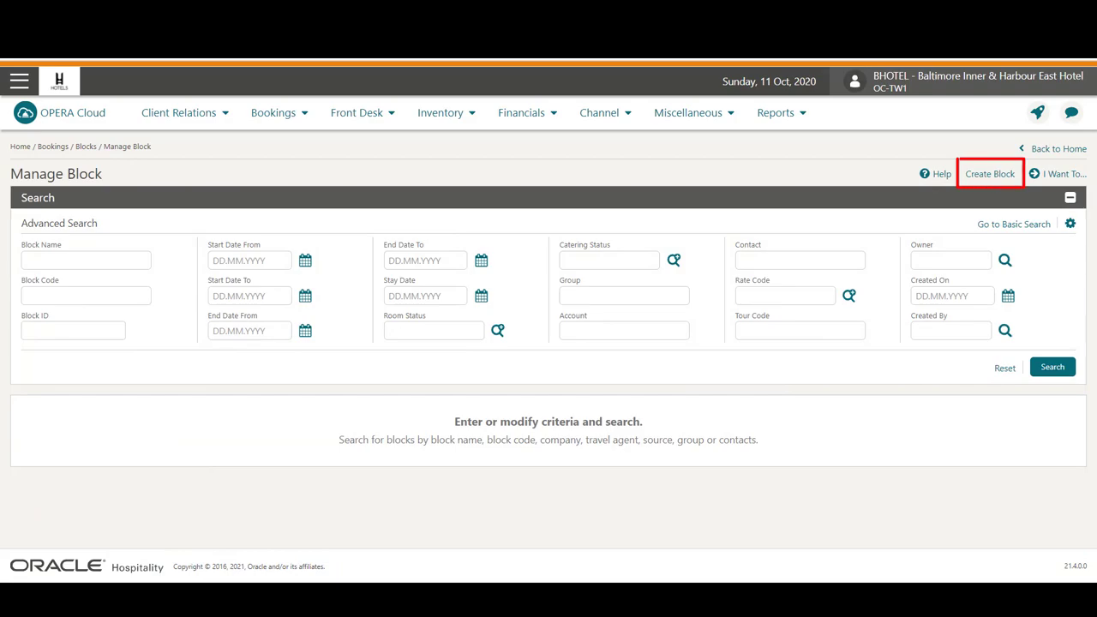
# Create a new block and attach account Company Test 3 without a contact.
pyautogui.click(990, 173)
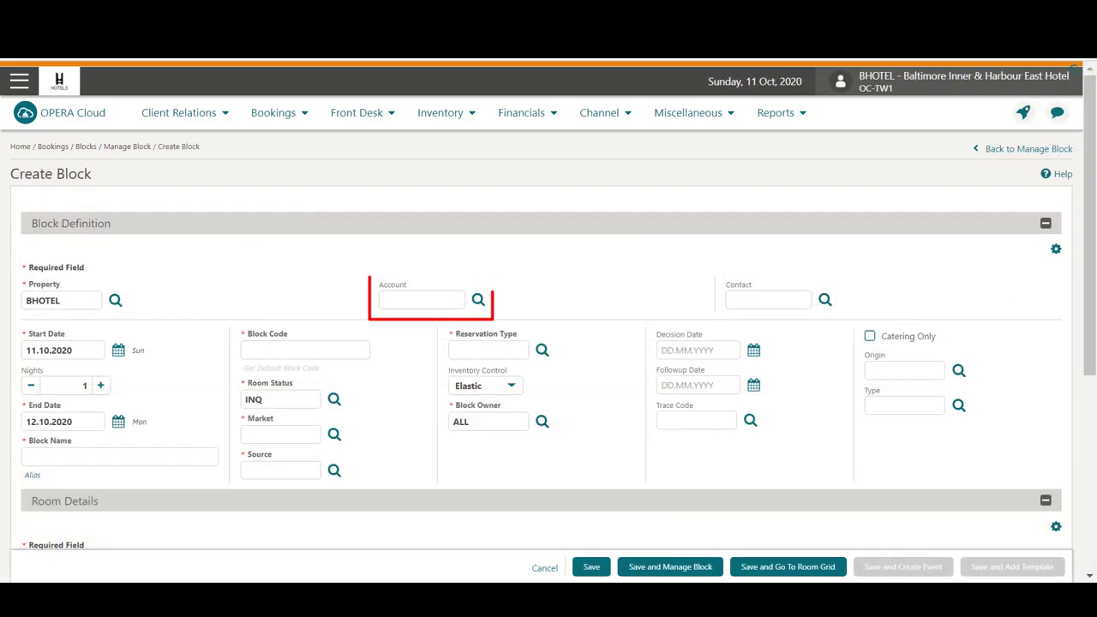
pyautogui.click(478, 299)
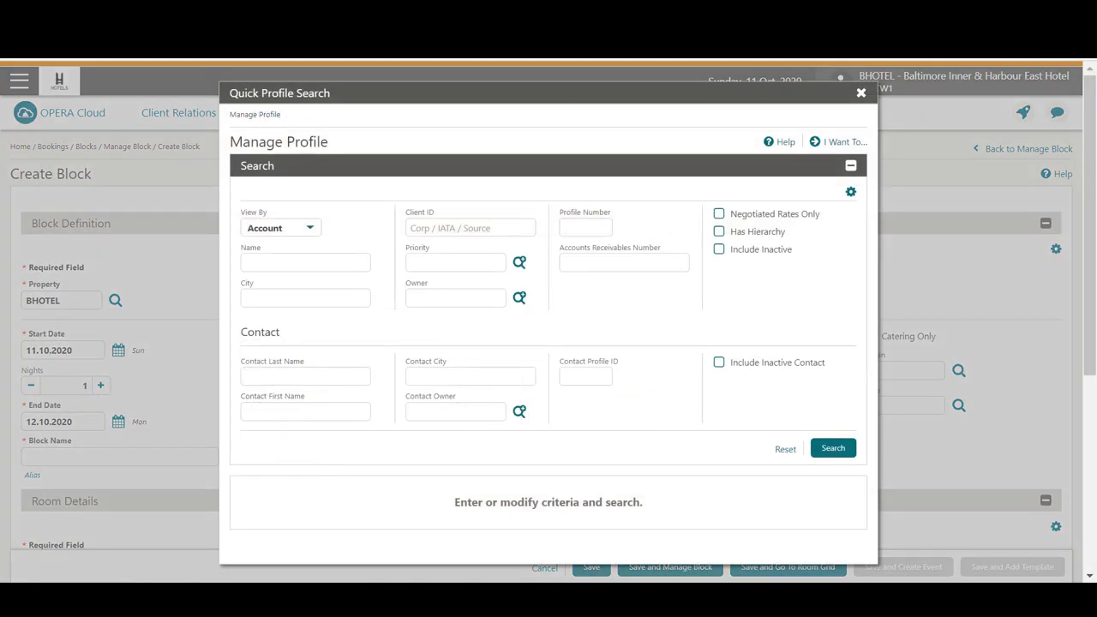
pyautogui.write('company')
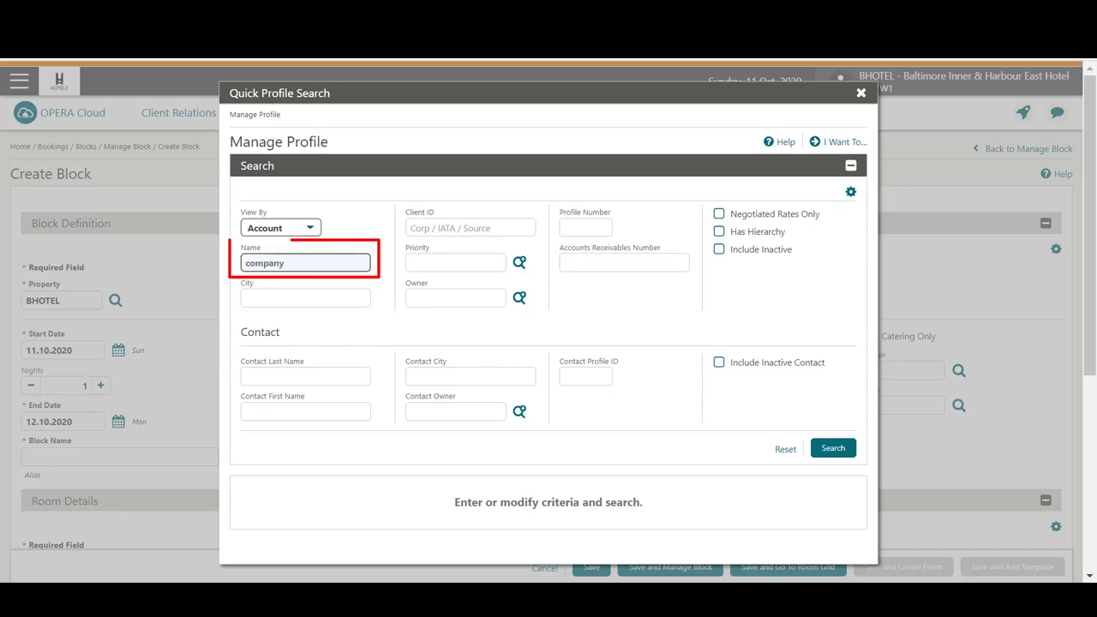
pyautogui.click(831, 447)
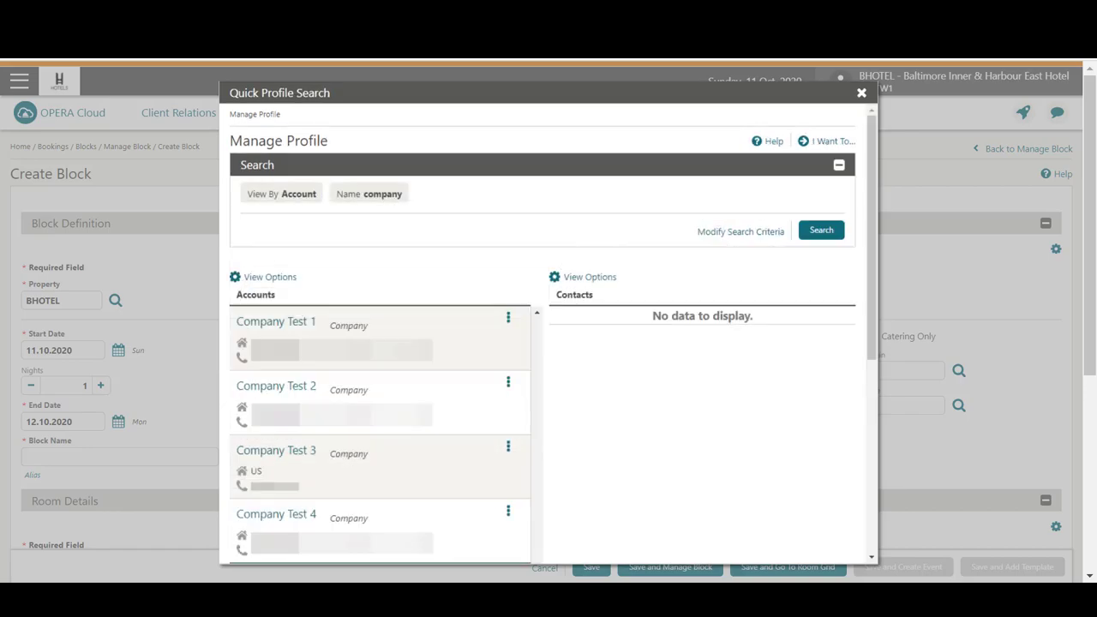
pyautogui.click(276, 450)
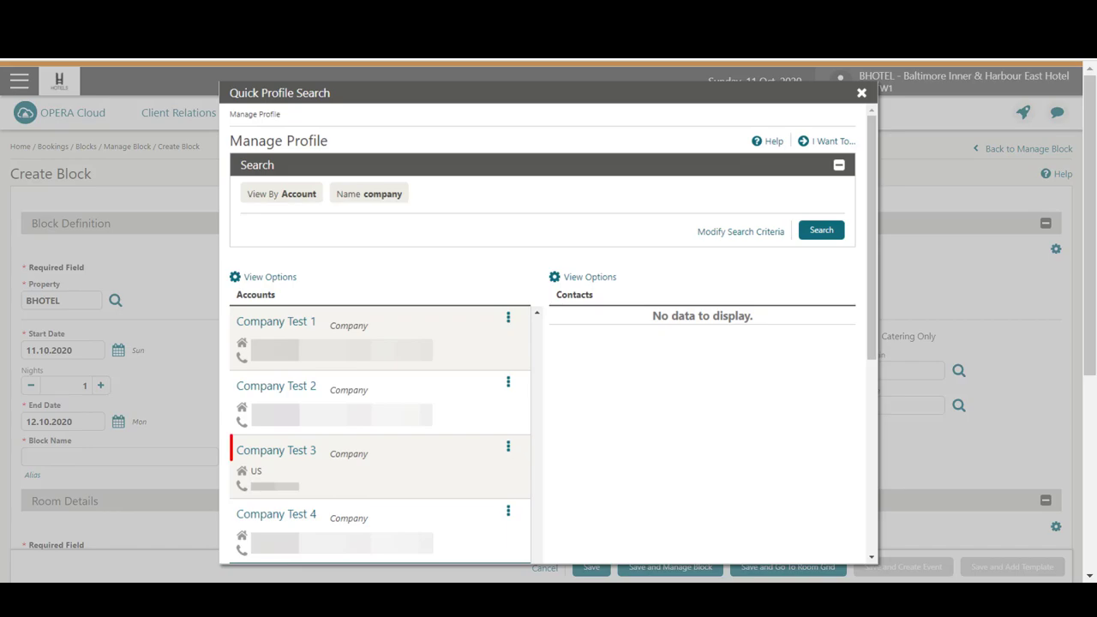
pyautogui.click(276, 449)
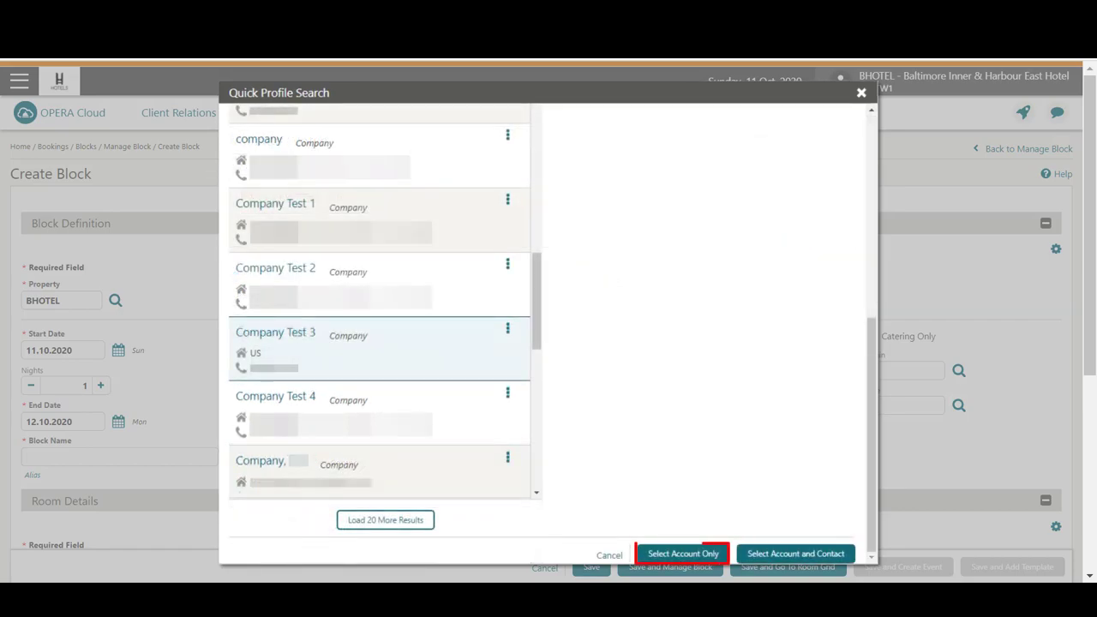
pyautogui.click(682, 553)
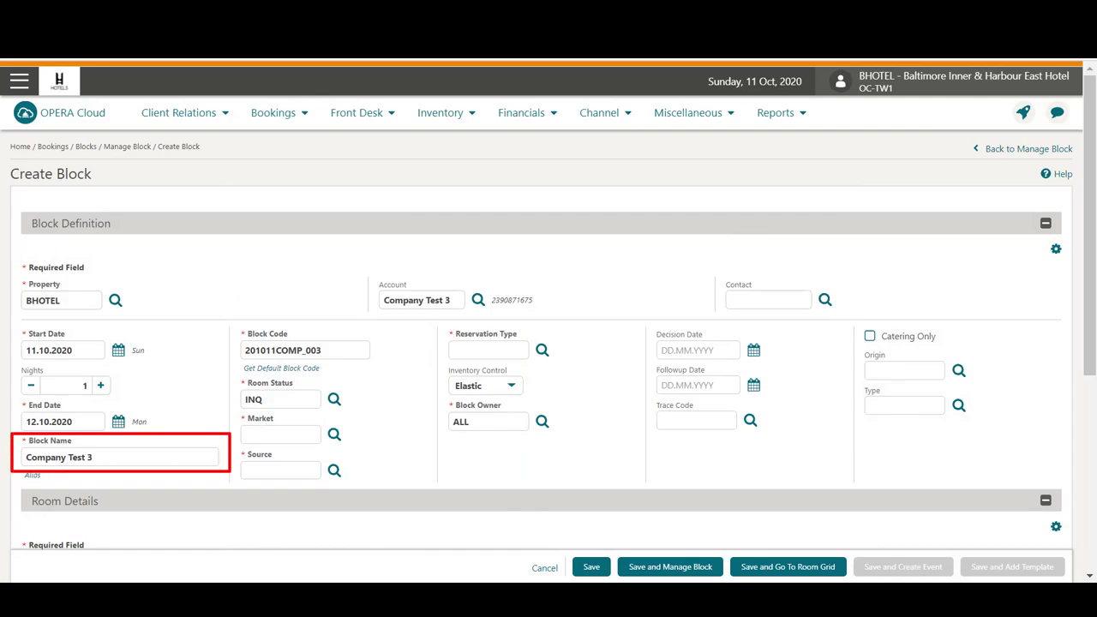
# Name the block 'Company conference' with market CORL and source CREF.
pyautogui.write('Company conference')
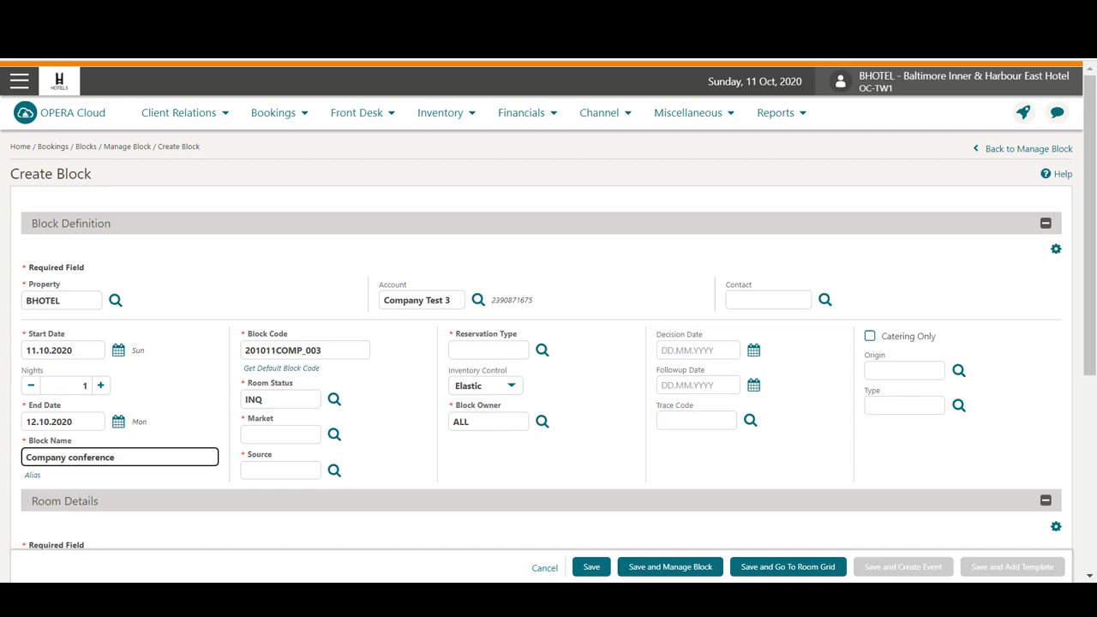
pyautogui.click(334, 434)
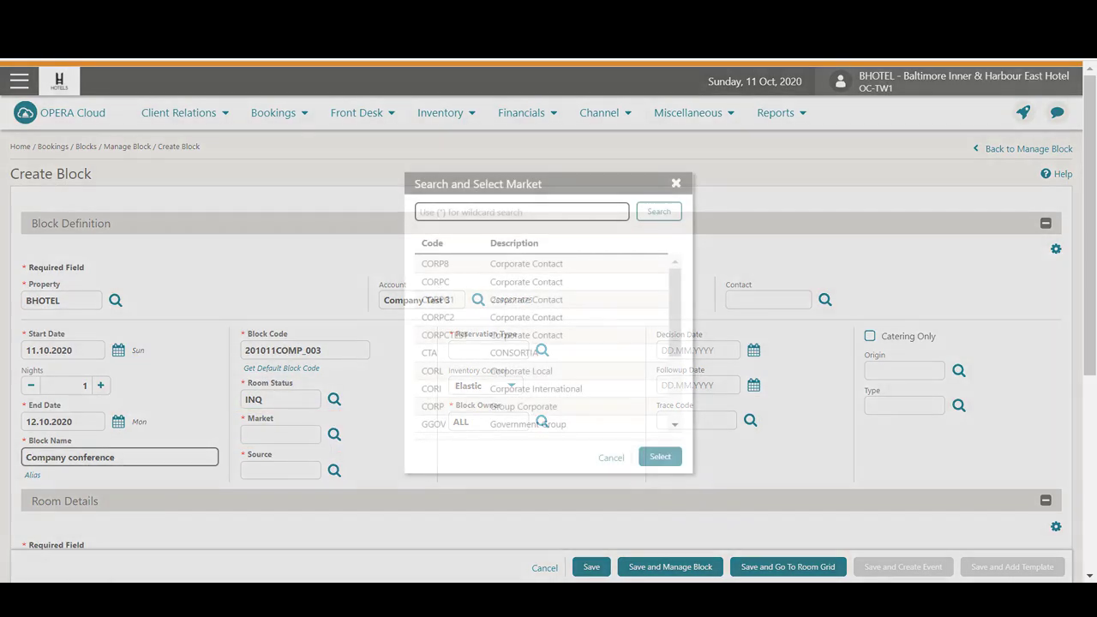
pyautogui.click(521, 371)
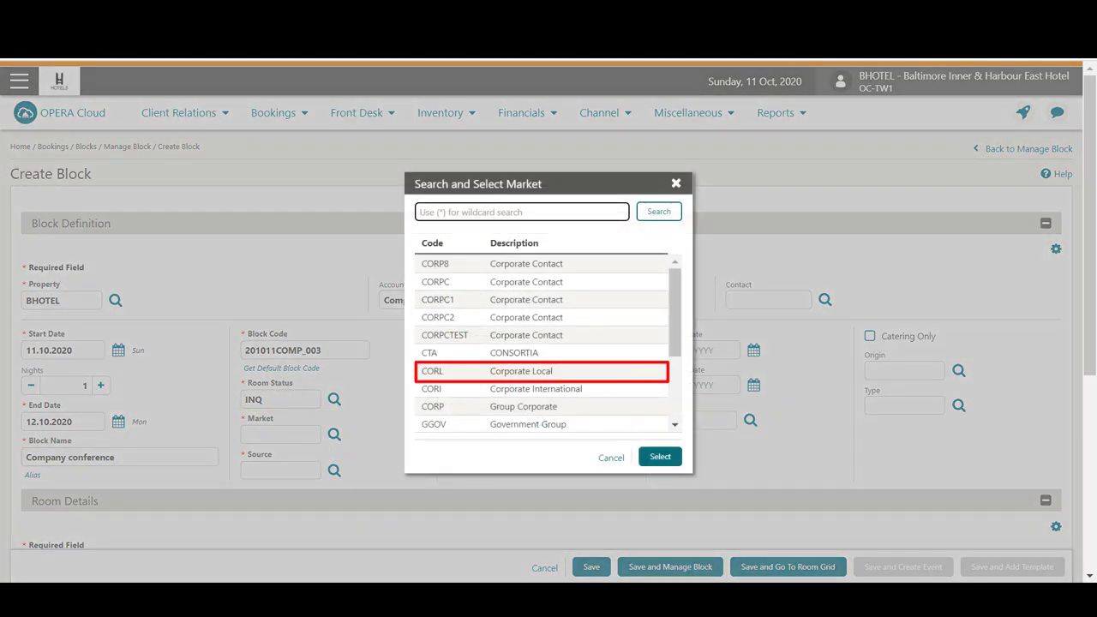
pyautogui.click(660, 455)
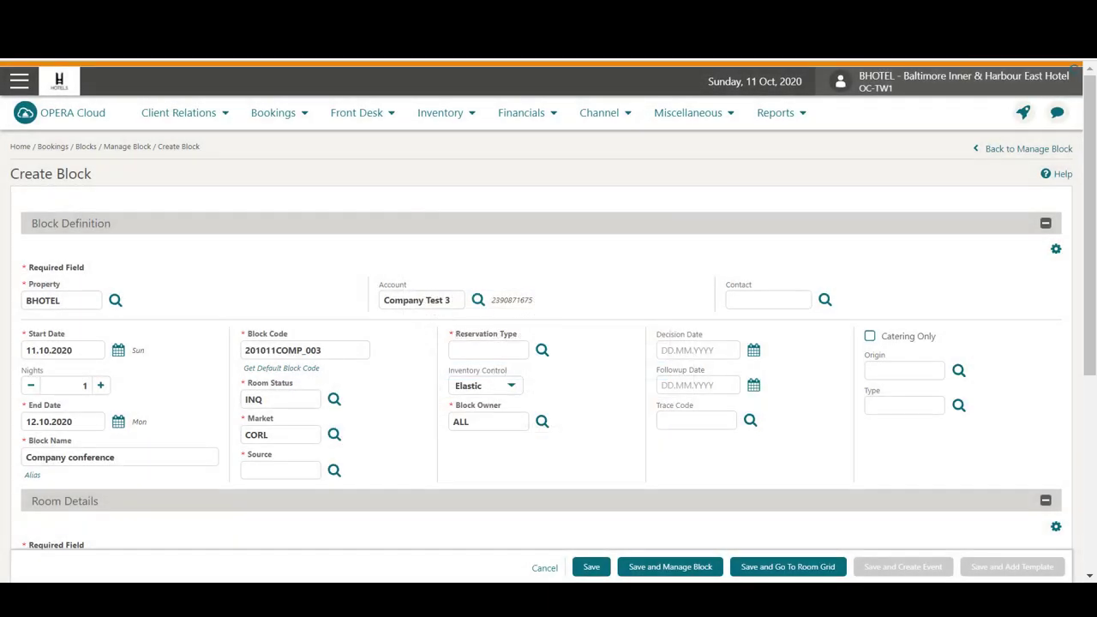
pyautogui.click(334, 470)
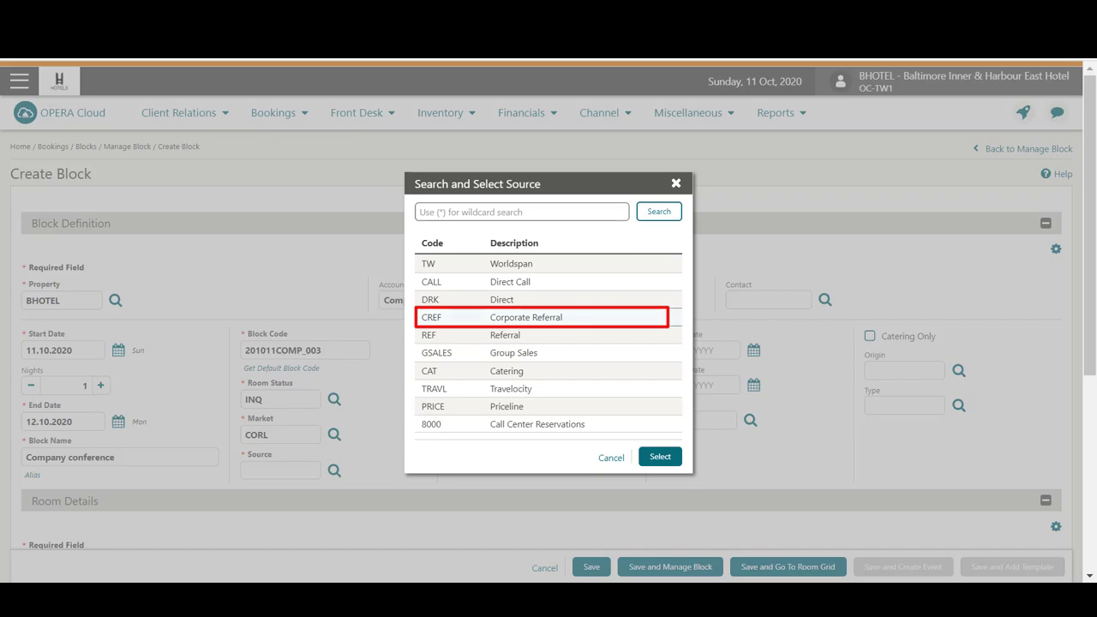
pyautogui.click(525, 317)
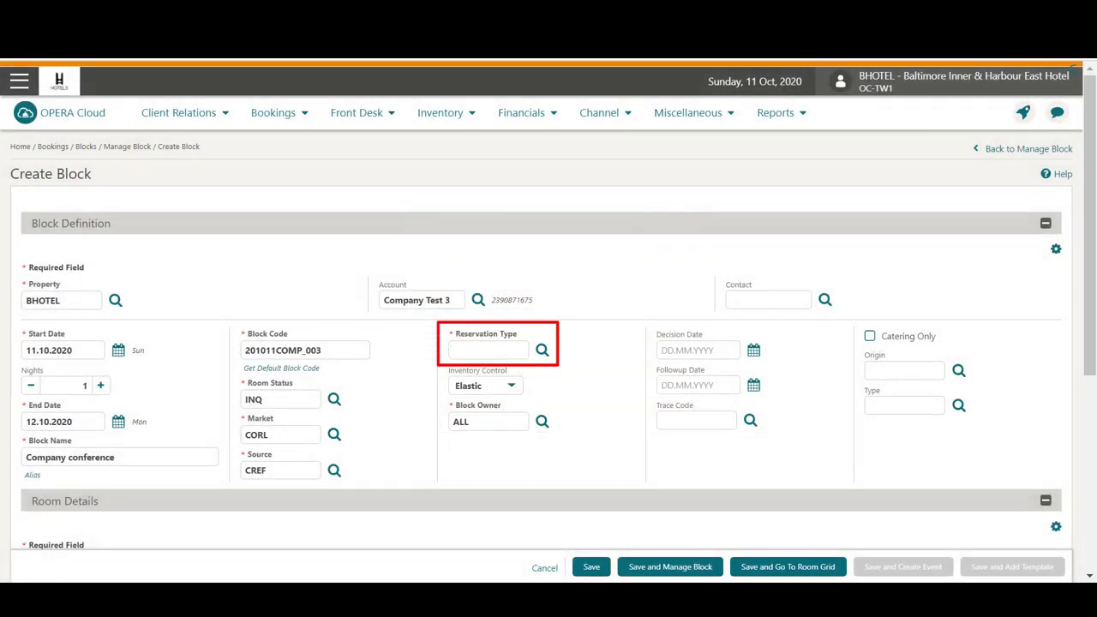
pyautogui.click(541, 349)
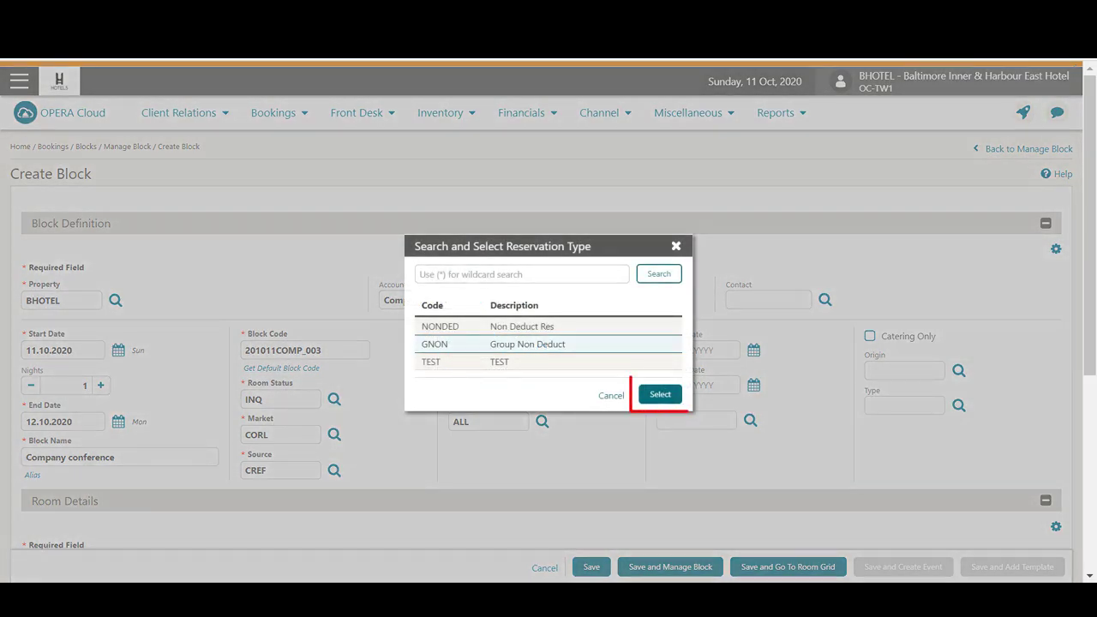
# Confirm GNON as the block's reservation type.
pyautogui.click(660, 394)
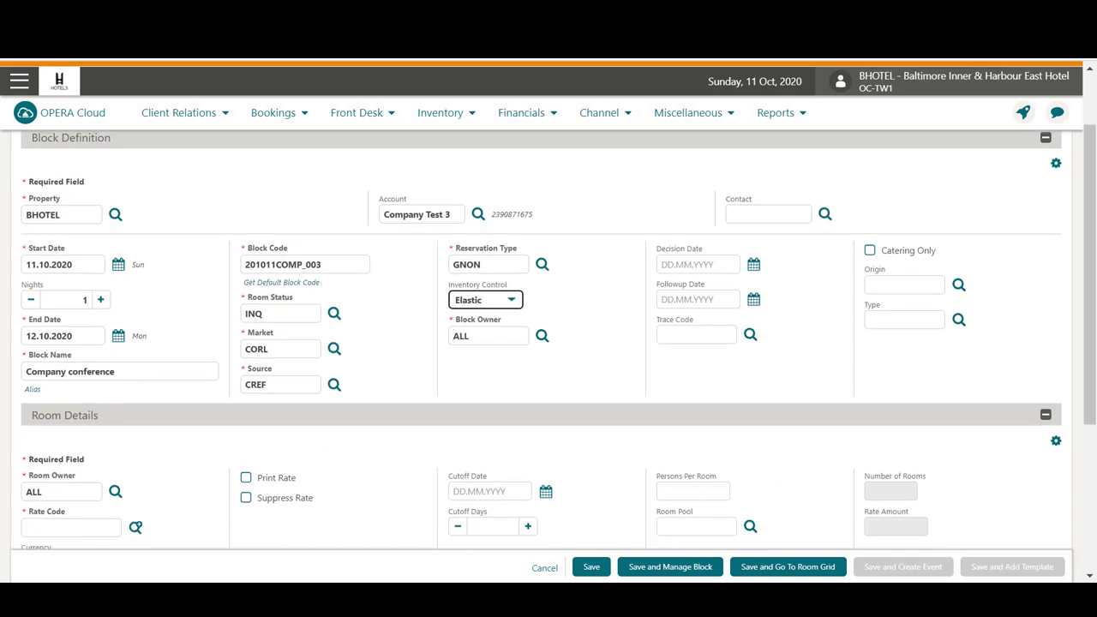
pyautogui.scroll(-3)
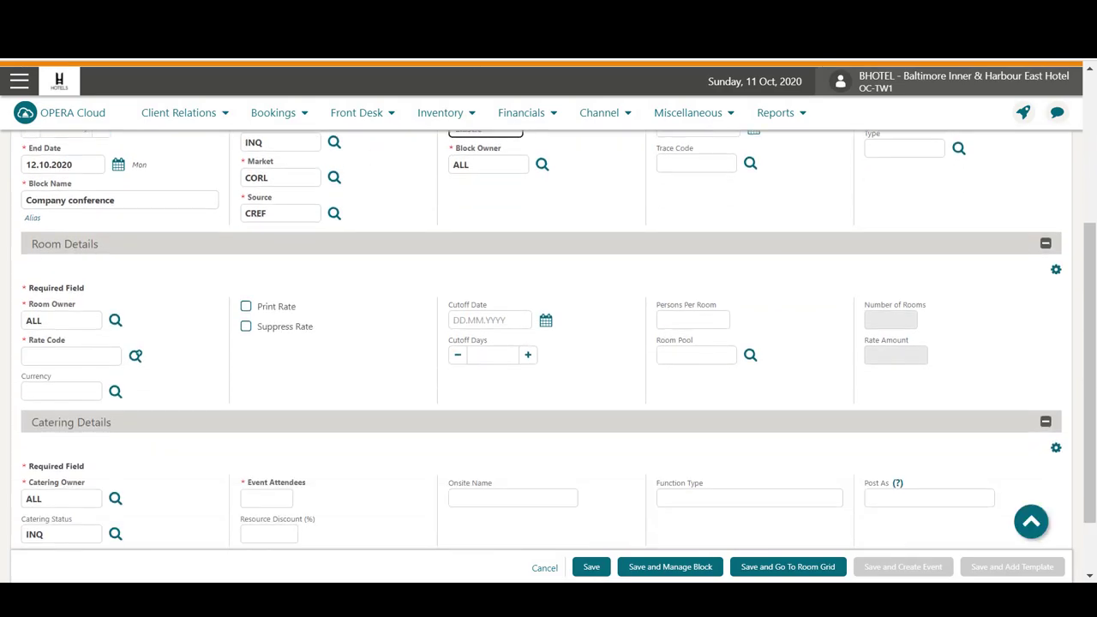
pyautogui.scroll(-3)
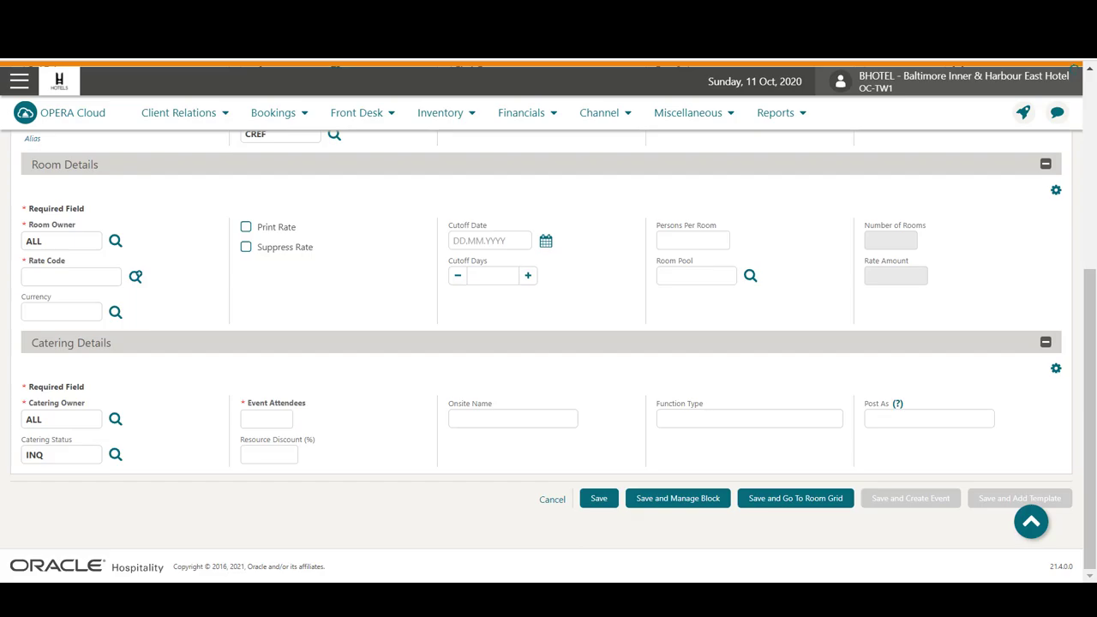
pyautogui.click(70, 276)
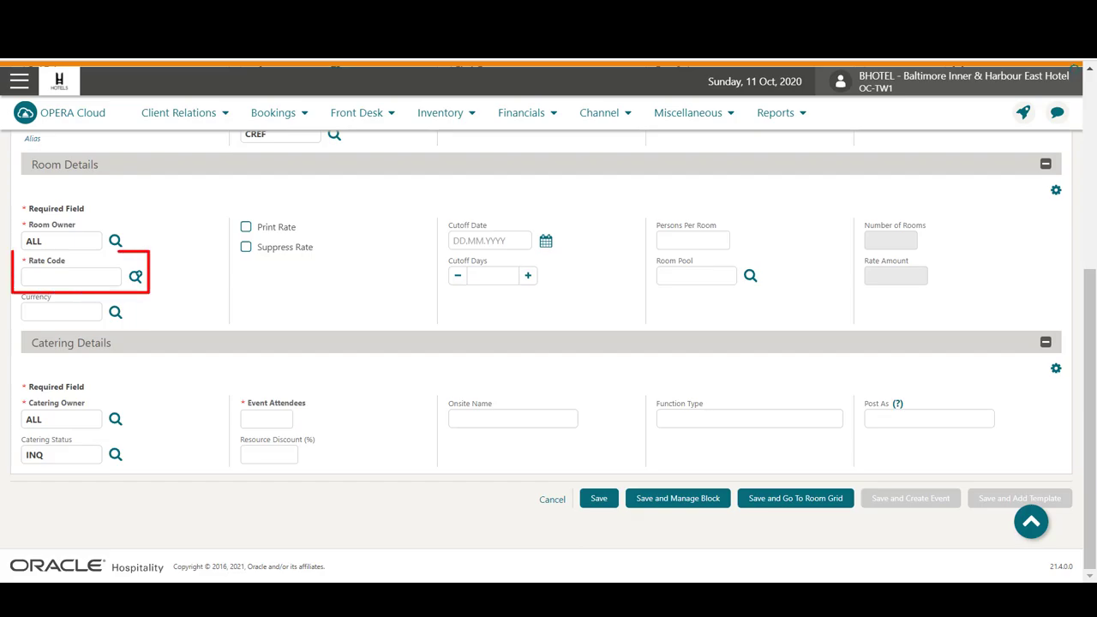
# Set rate code RACK, enter 20 event attendees, and save the block.
pyautogui.click(136, 275)
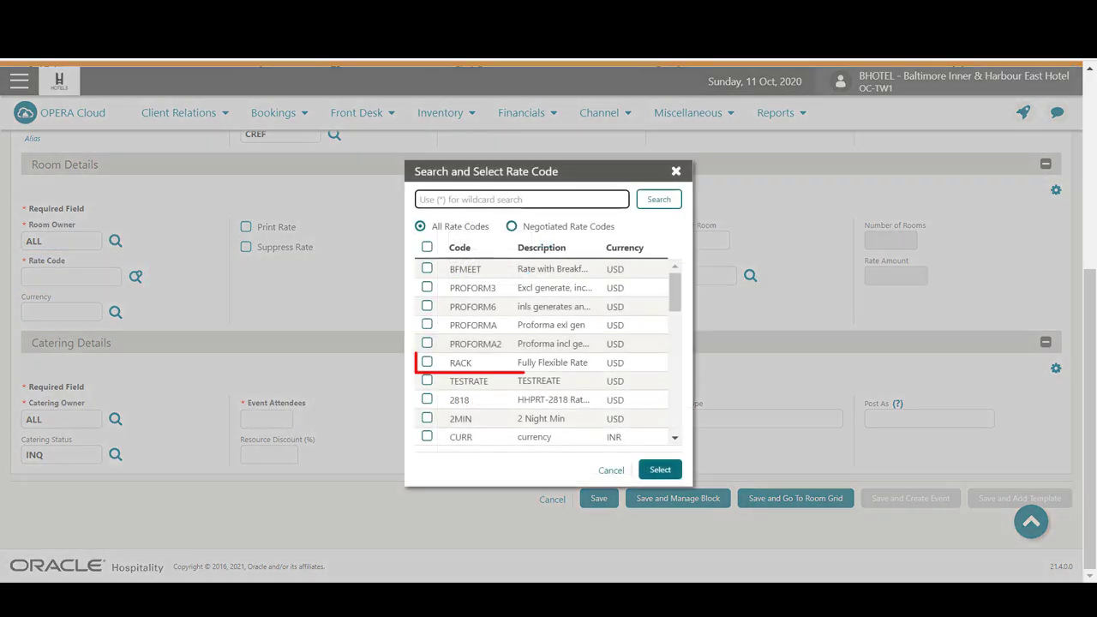
pyautogui.click(426, 362)
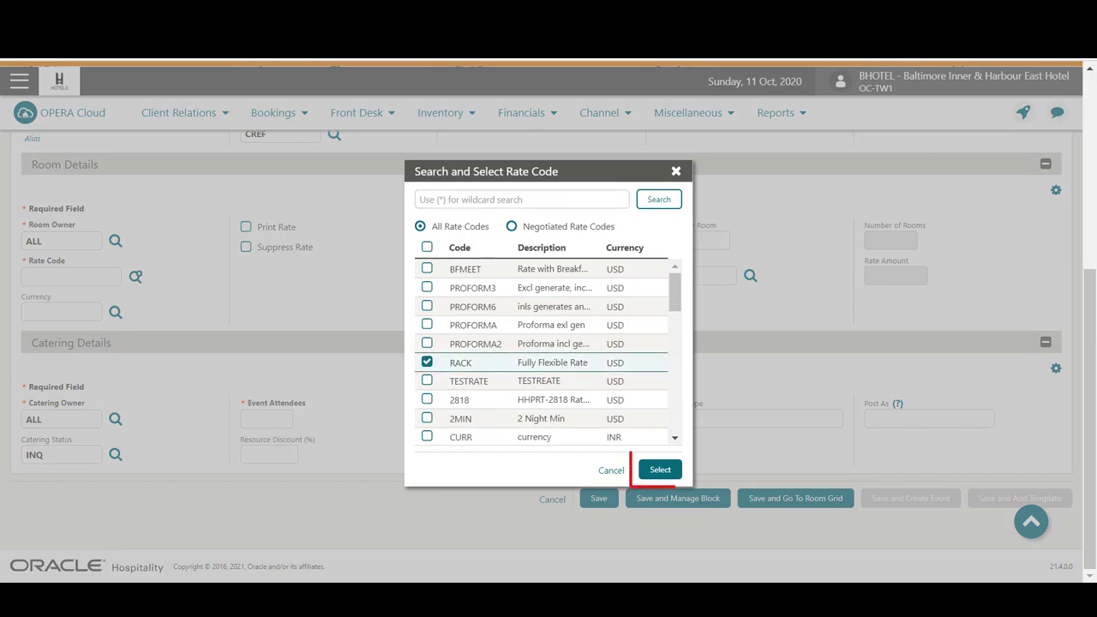
pyautogui.click(659, 469)
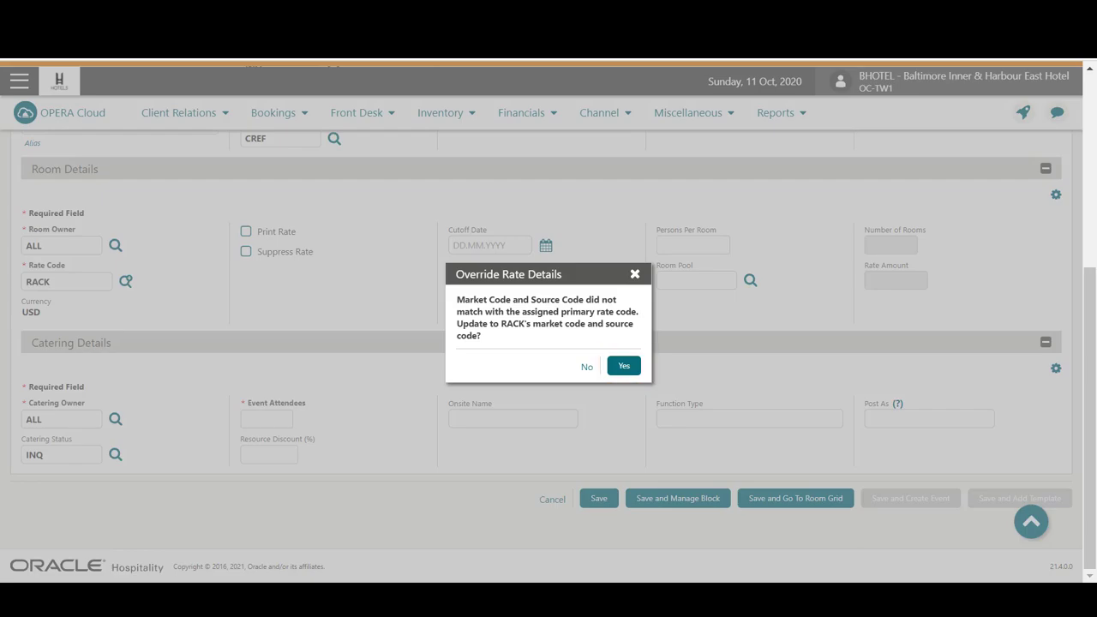
pyautogui.click(623, 365)
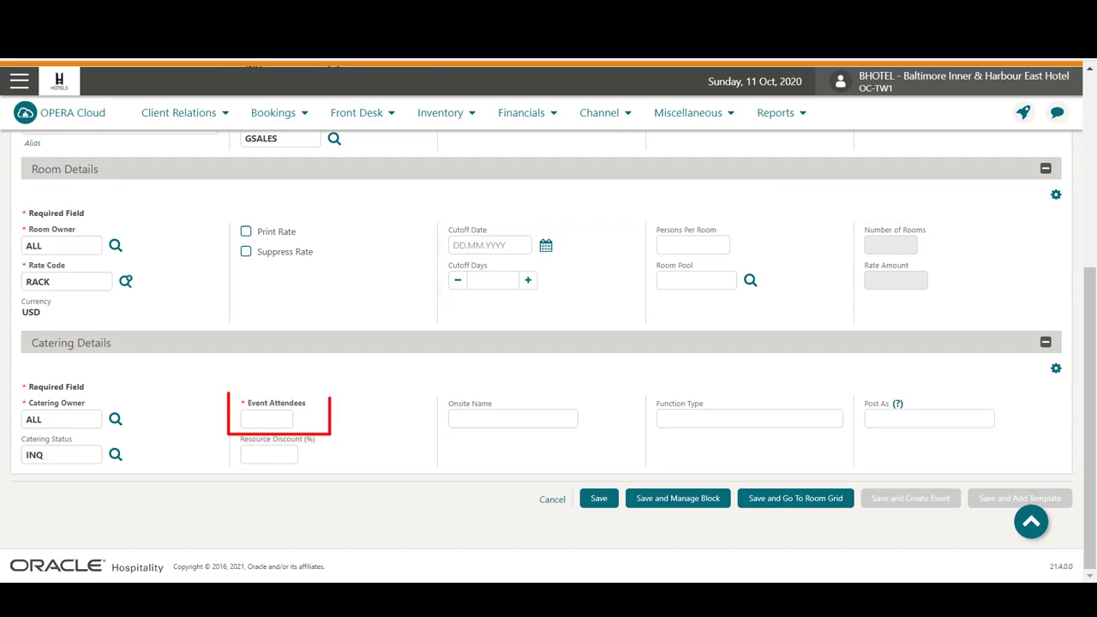
pyautogui.write('20')
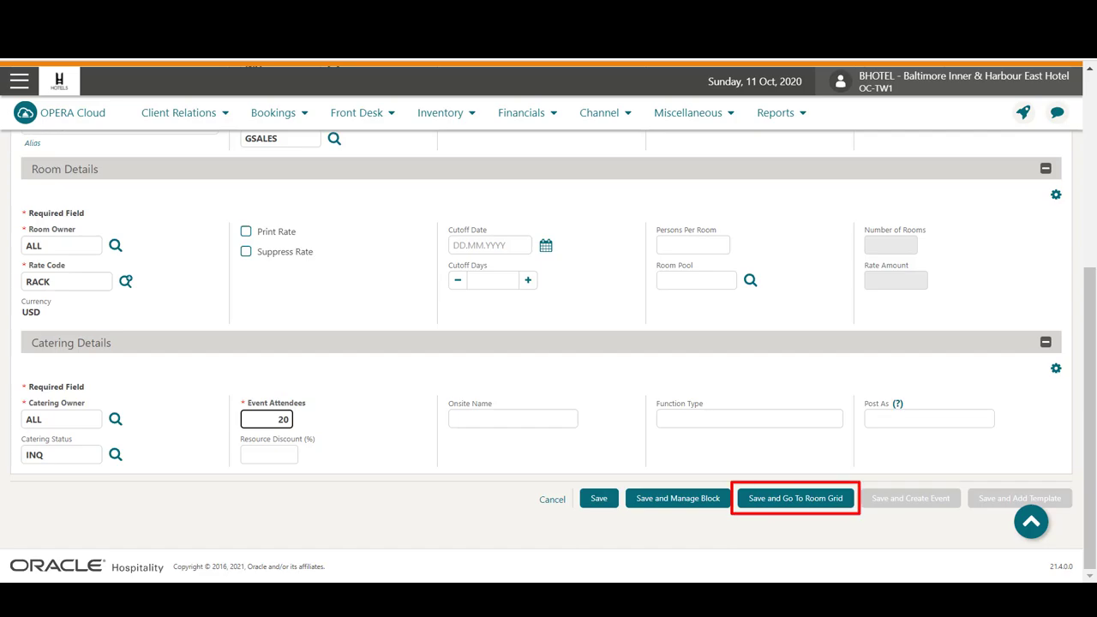
pyautogui.click(794, 497)
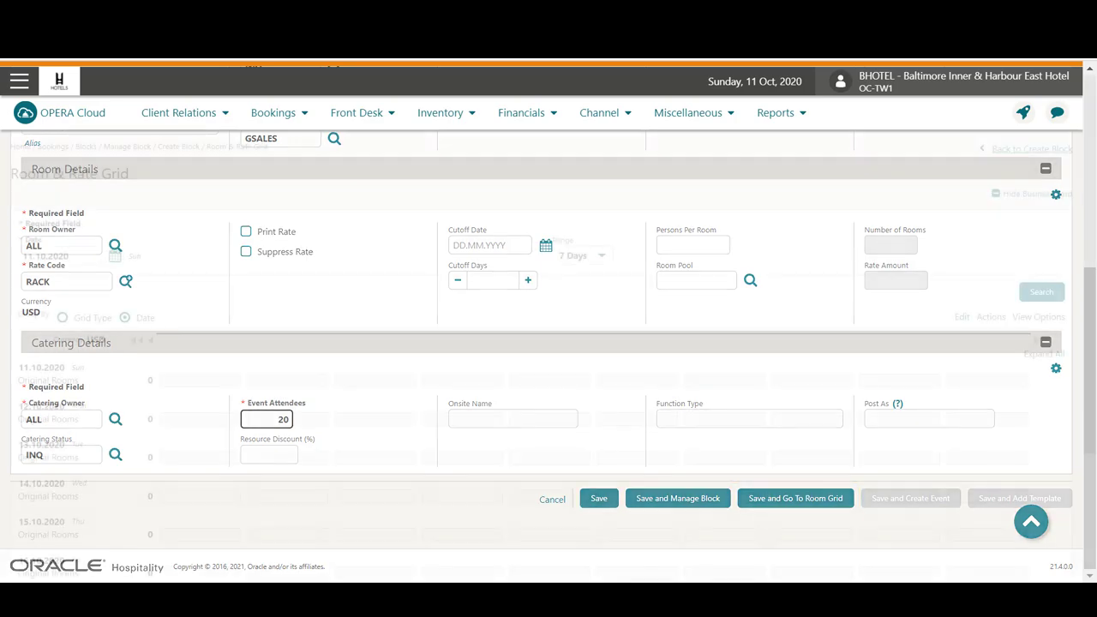
# Expand the grid's Rates row by number of adults and show the Actions list.
pyautogui.click(794, 497)
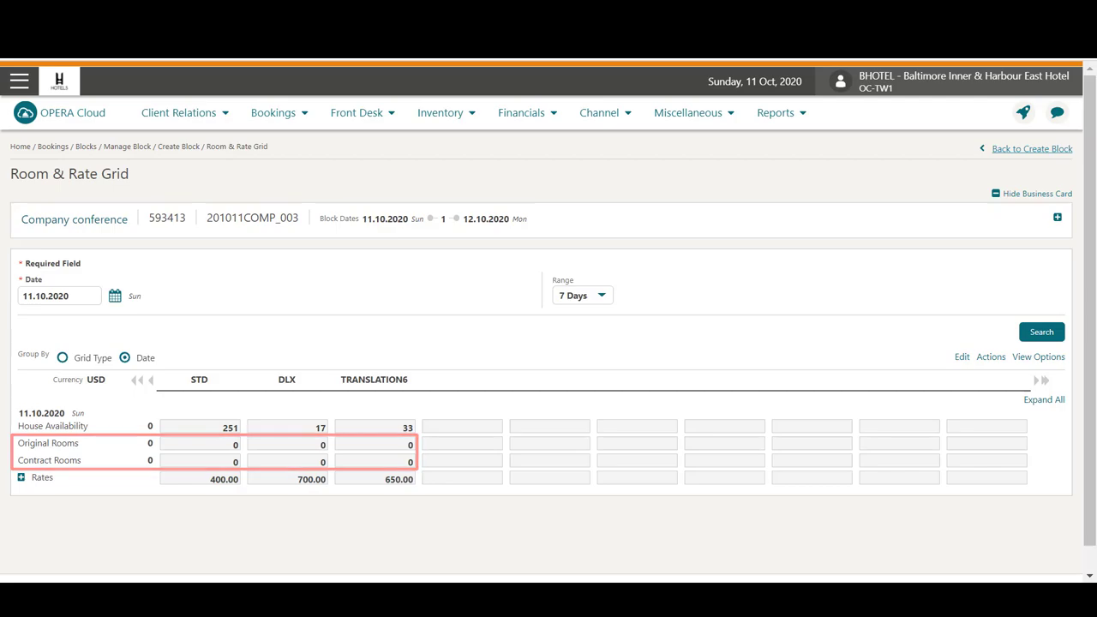
pyautogui.click(19, 477)
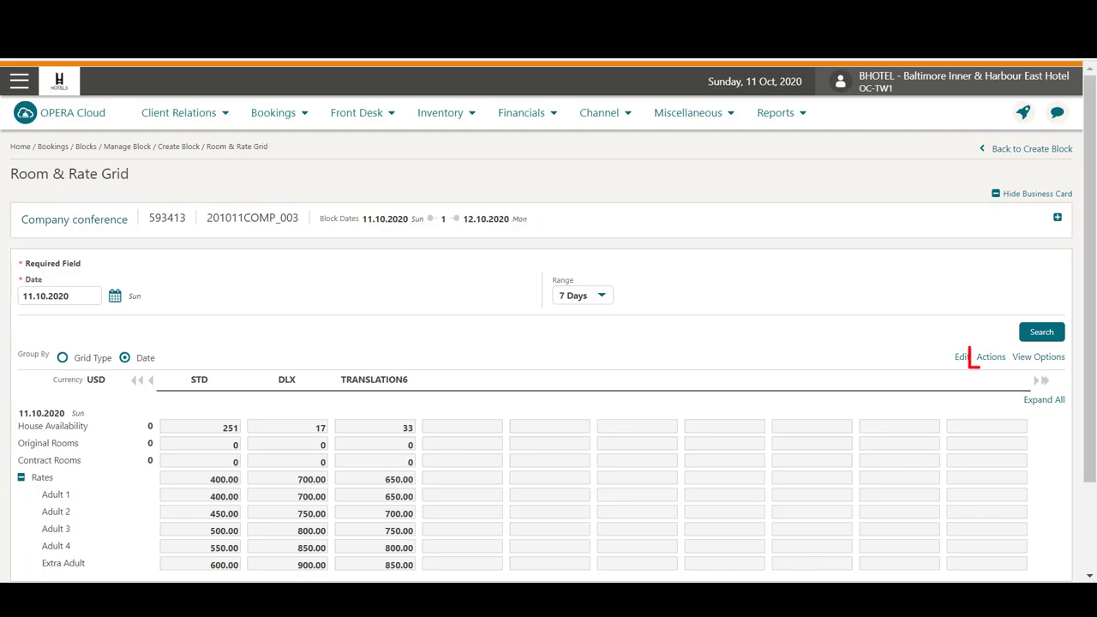
pyautogui.click(990, 356)
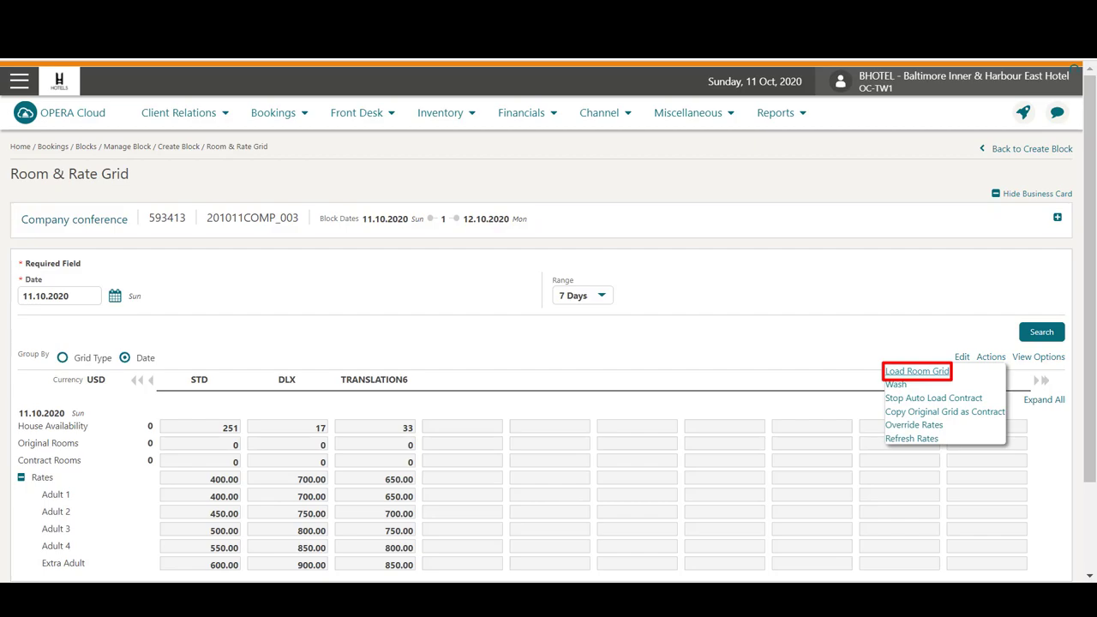
# Load 5 STD, 5 DLX and 10 TRANSLATION6 rooms for 11.10.2020.
pyautogui.click(916, 371)
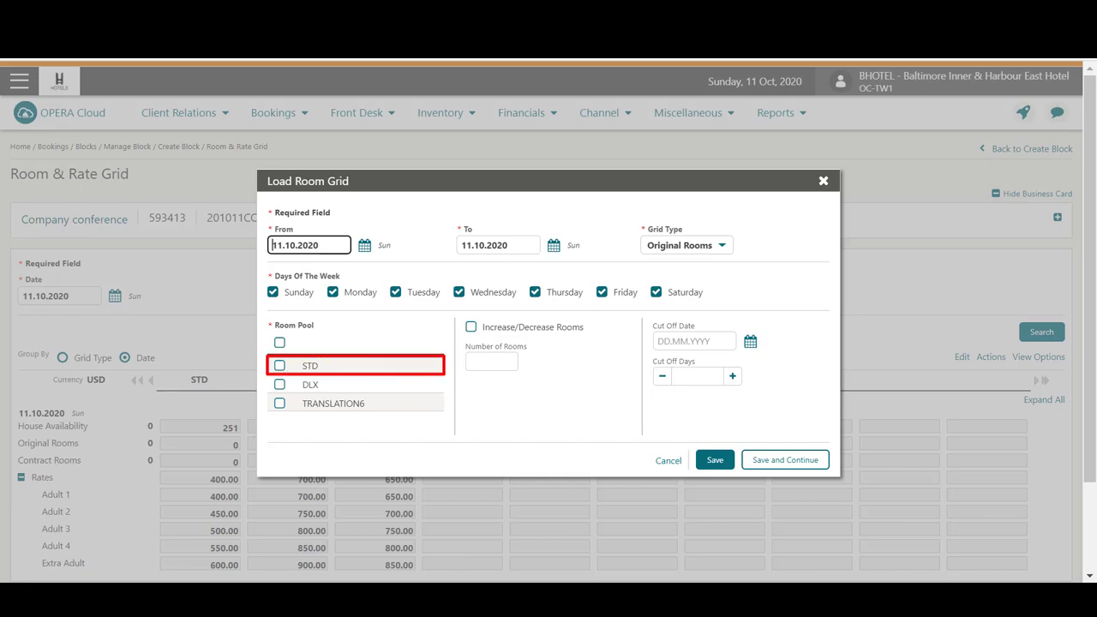
pyautogui.click(279, 366)
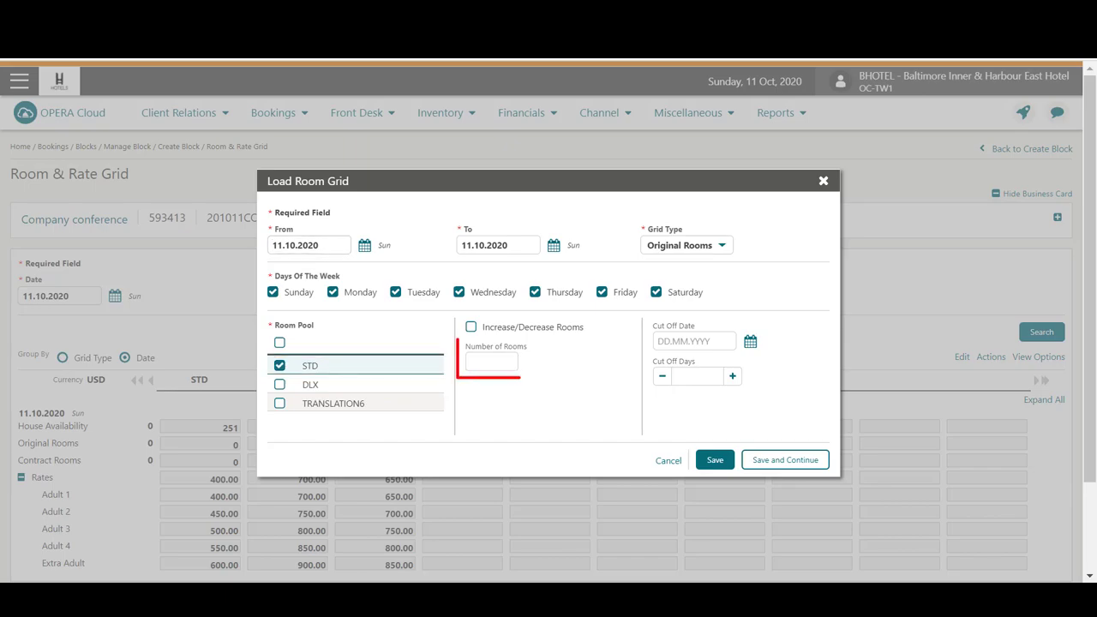
pyautogui.write('5')
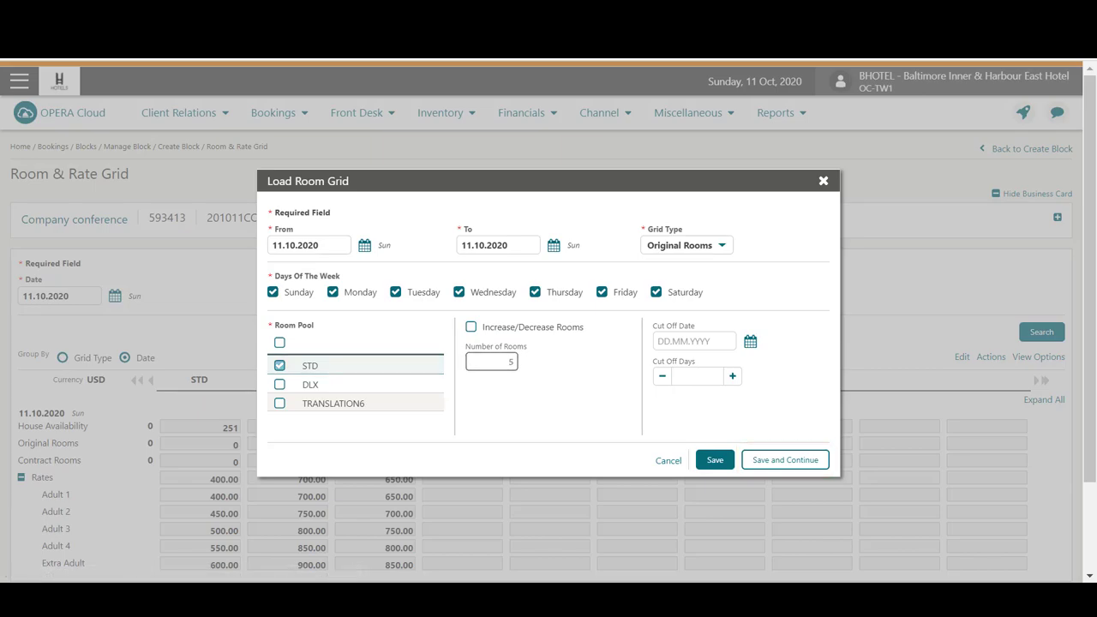
pyautogui.click(279, 384)
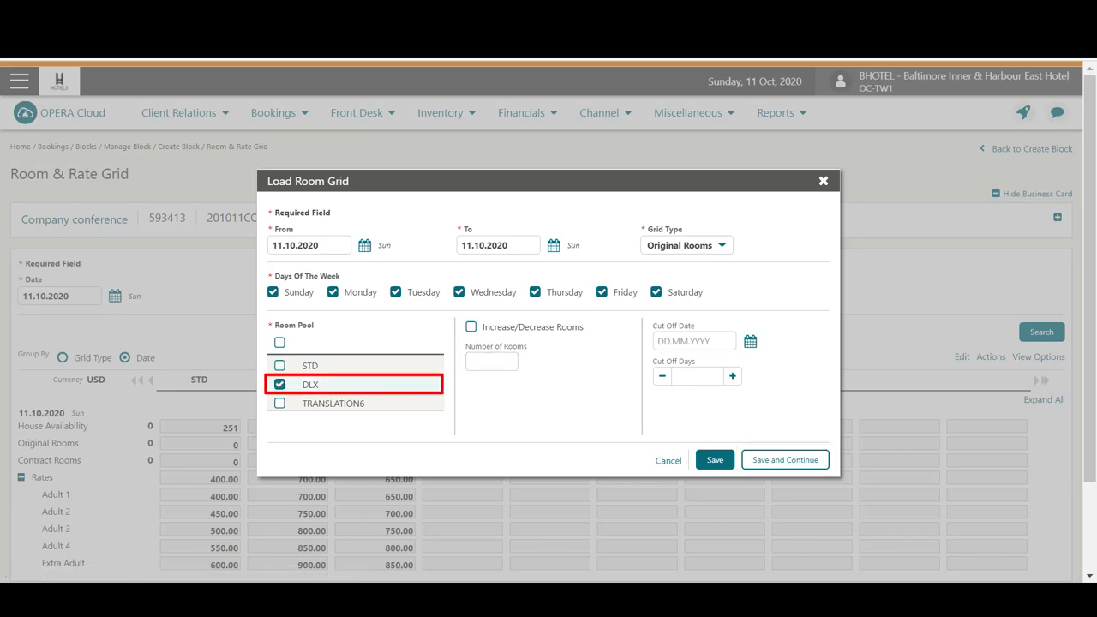
pyautogui.write('5')
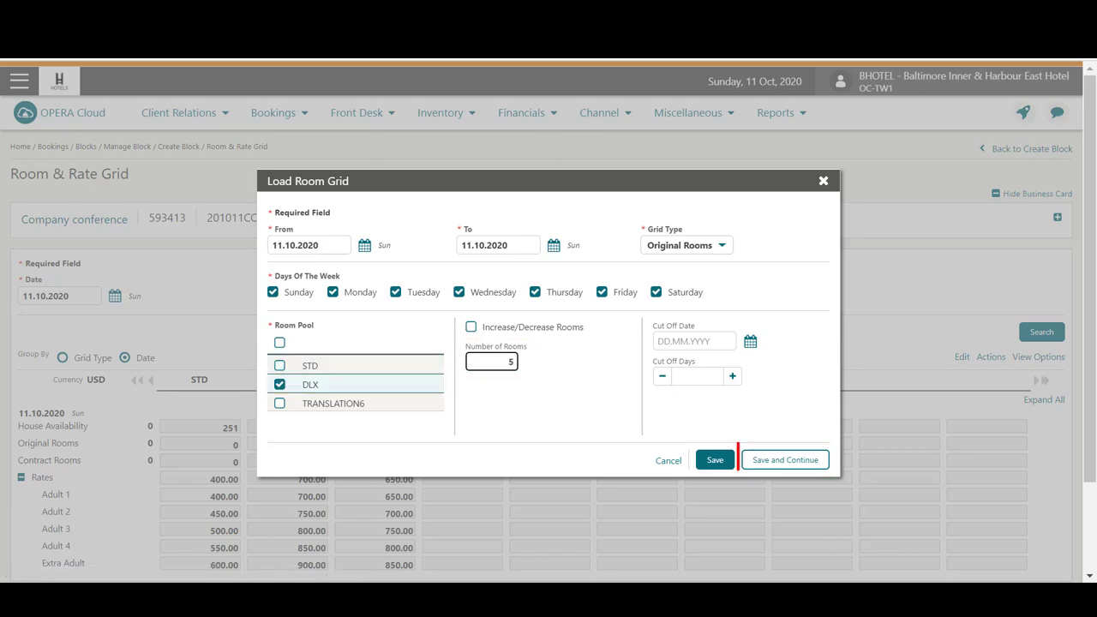
pyautogui.click(280, 384)
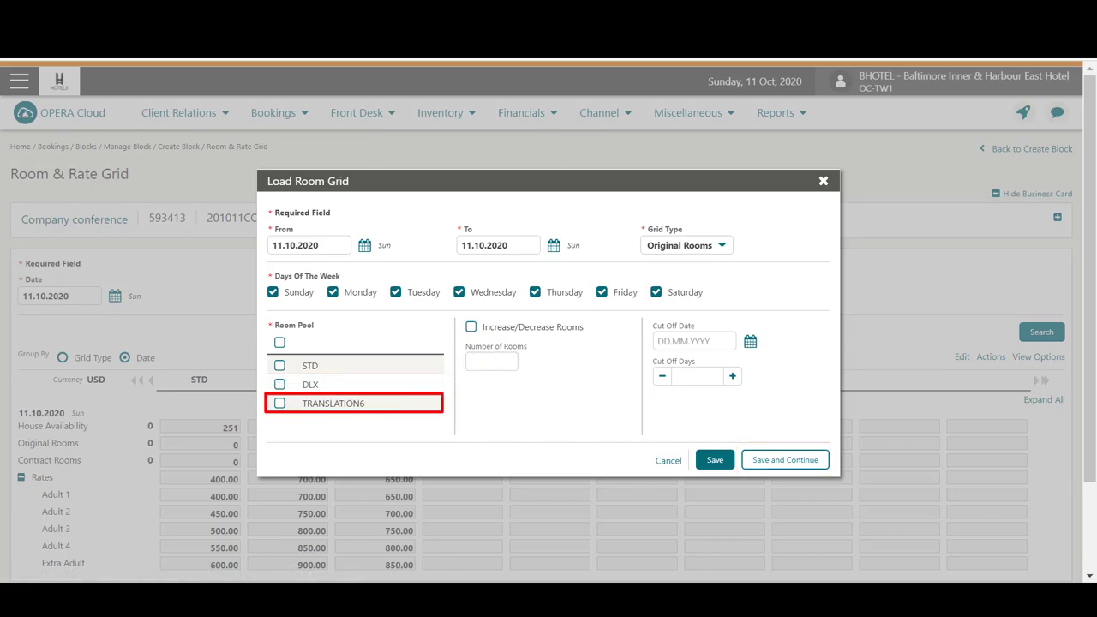
pyautogui.click(279, 403)
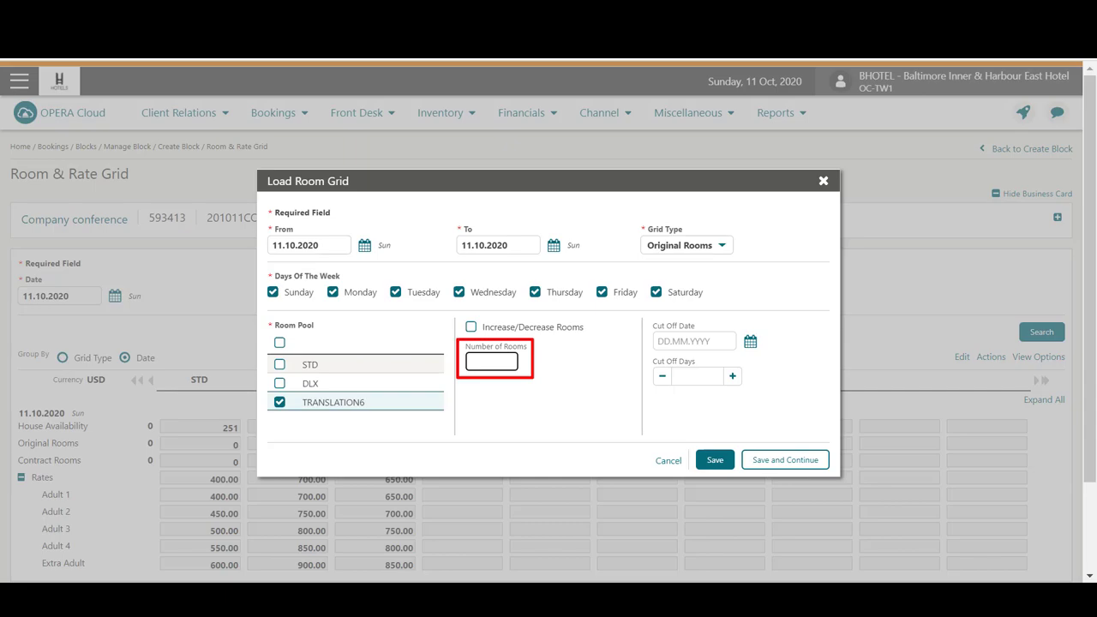
pyautogui.write('10')
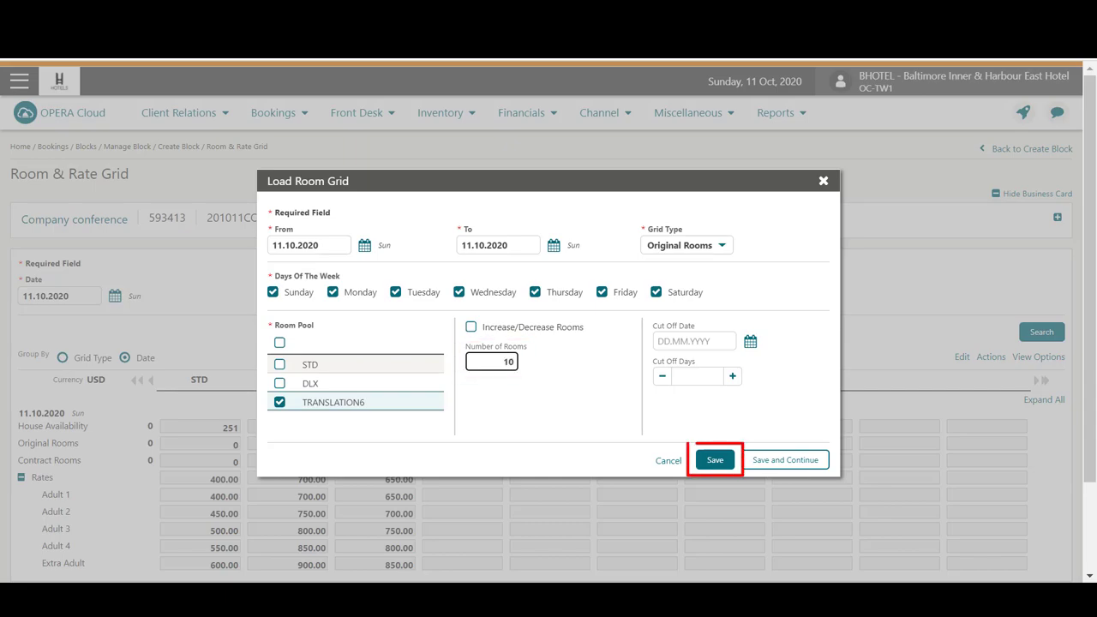
pyautogui.click(714, 460)
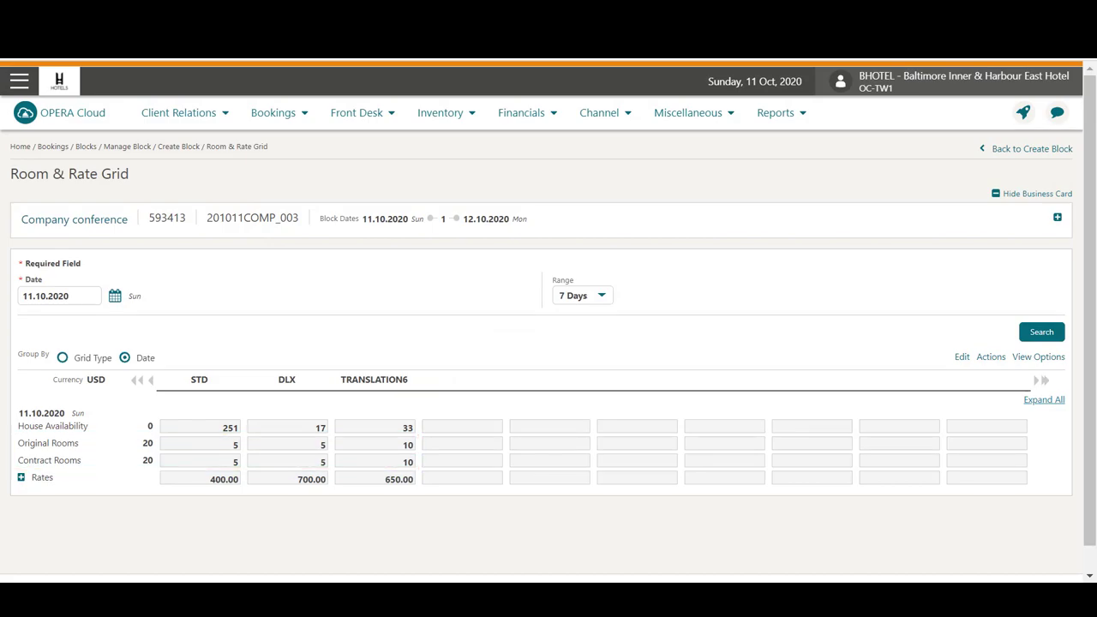
# Increase the STD allocation for 11.10.2020 by 2 rooms, to 7.
pyautogui.click(989, 356)
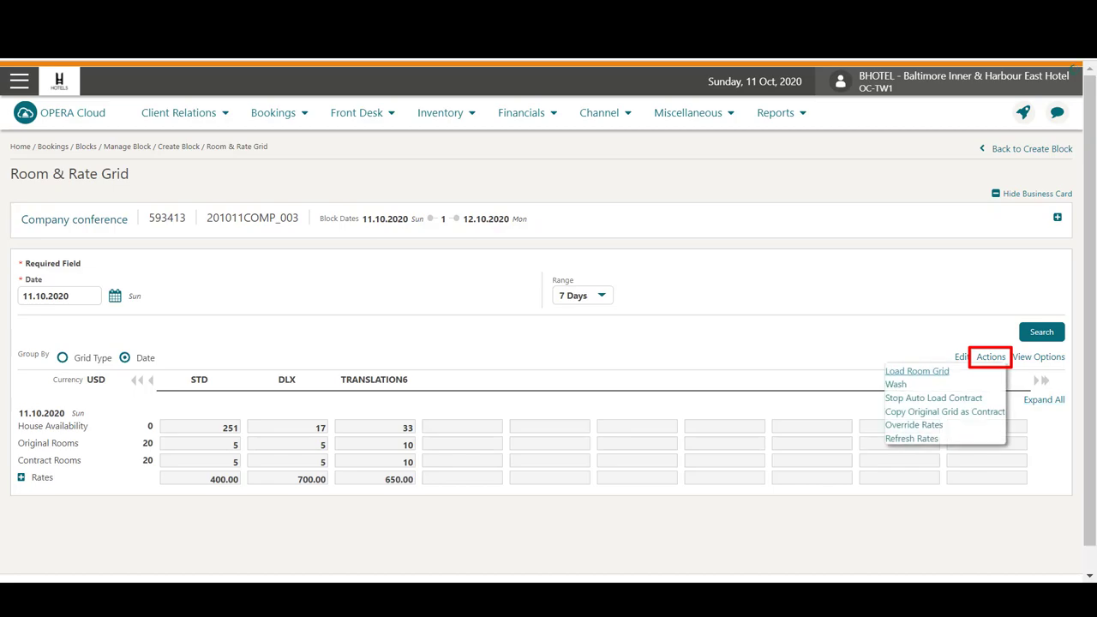
pyautogui.click(915, 370)
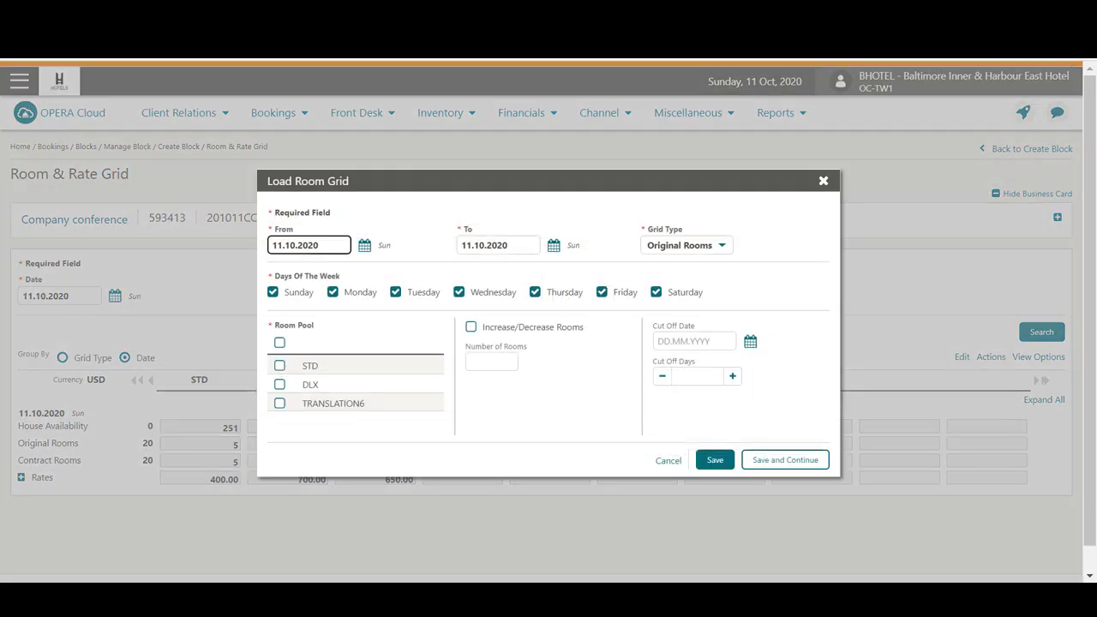
pyautogui.click(280, 365)
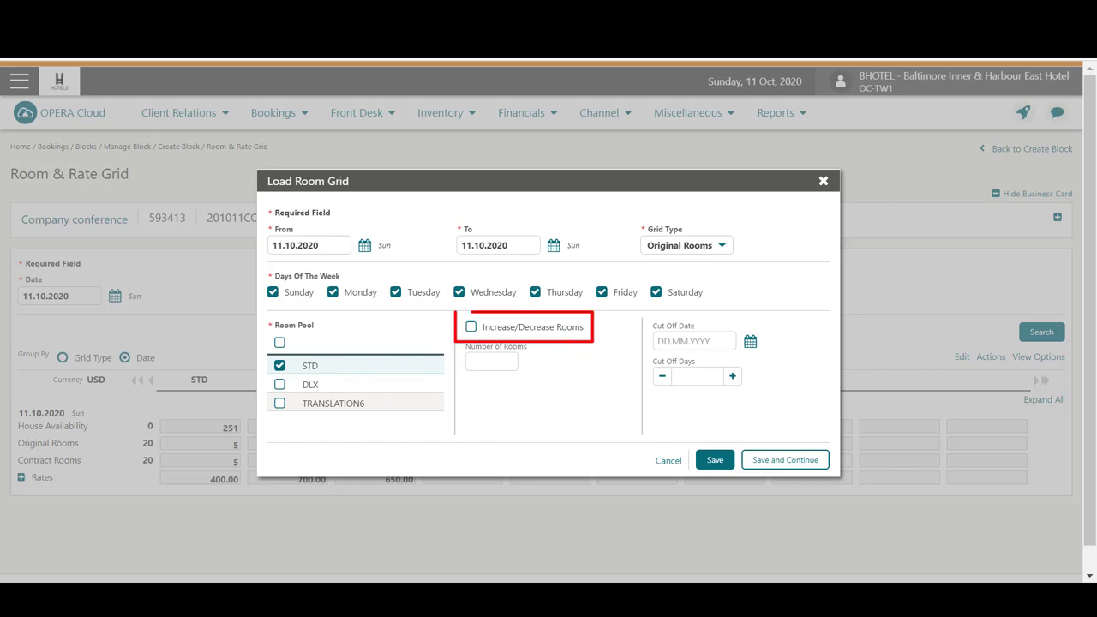
pyautogui.click(471, 326)
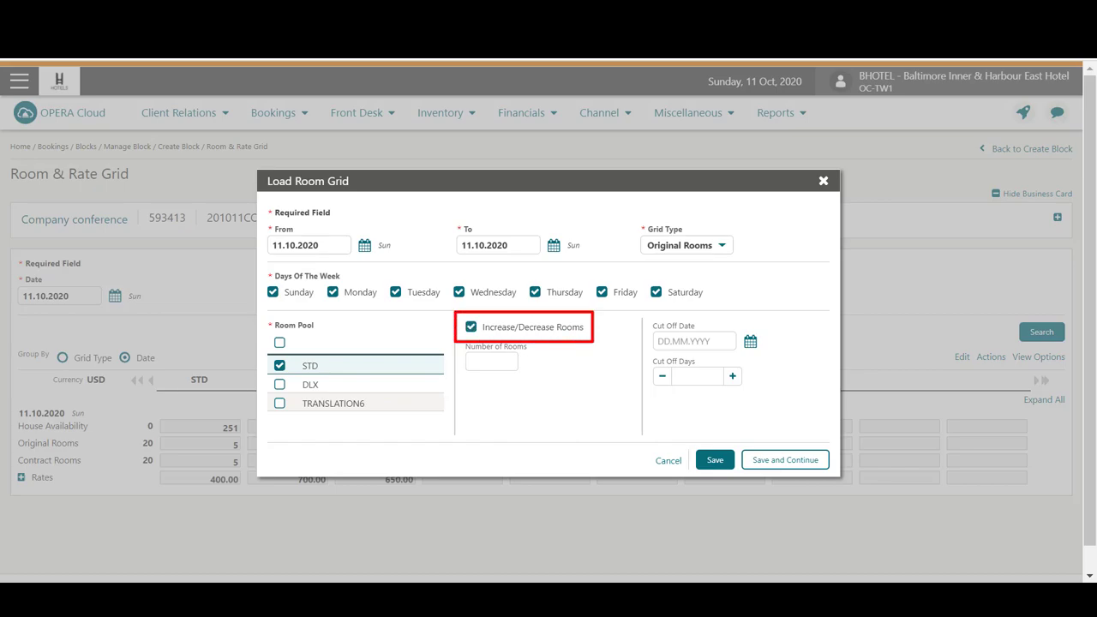
pyautogui.write('2')
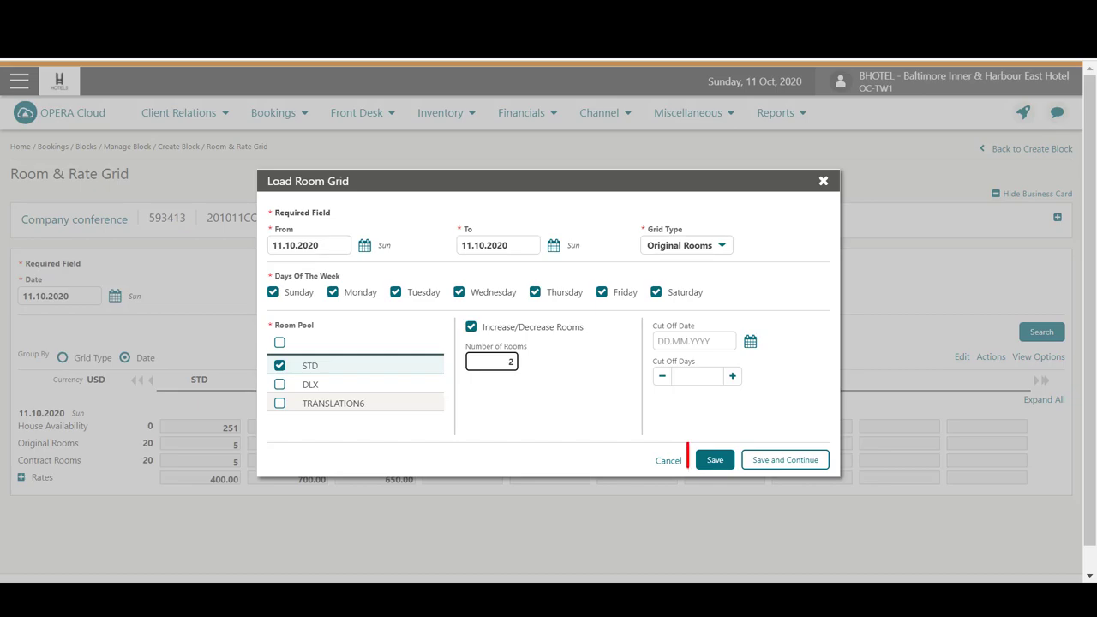
pyautogui.click(783, 459)
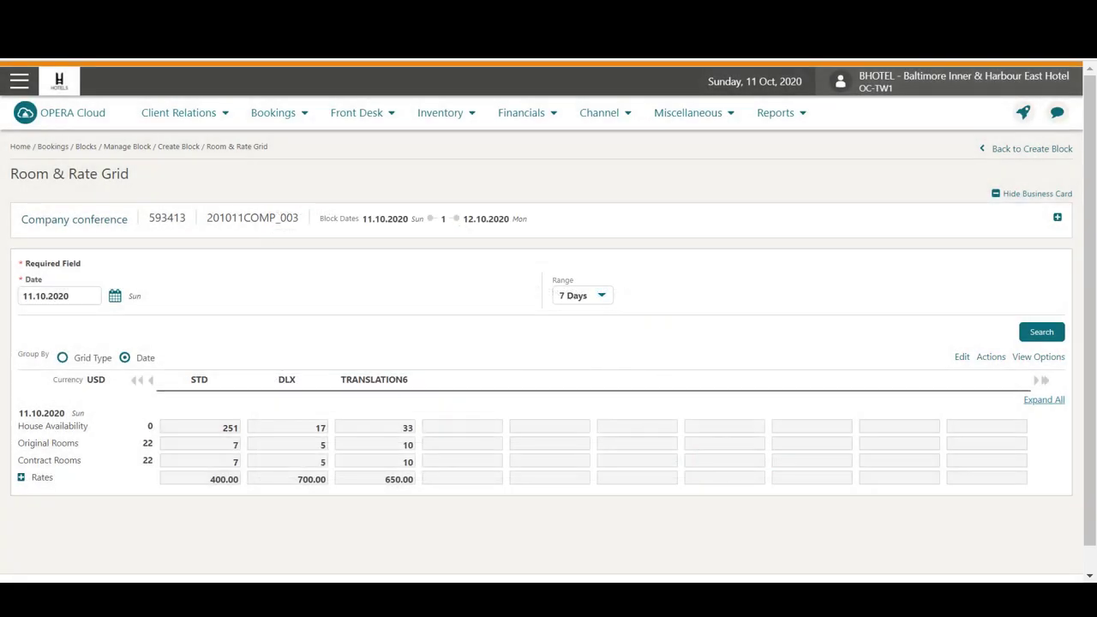
# Check the overview shows 22 room nights, then reopen the grid's Actions list.
pyautogui.click(199, 444)
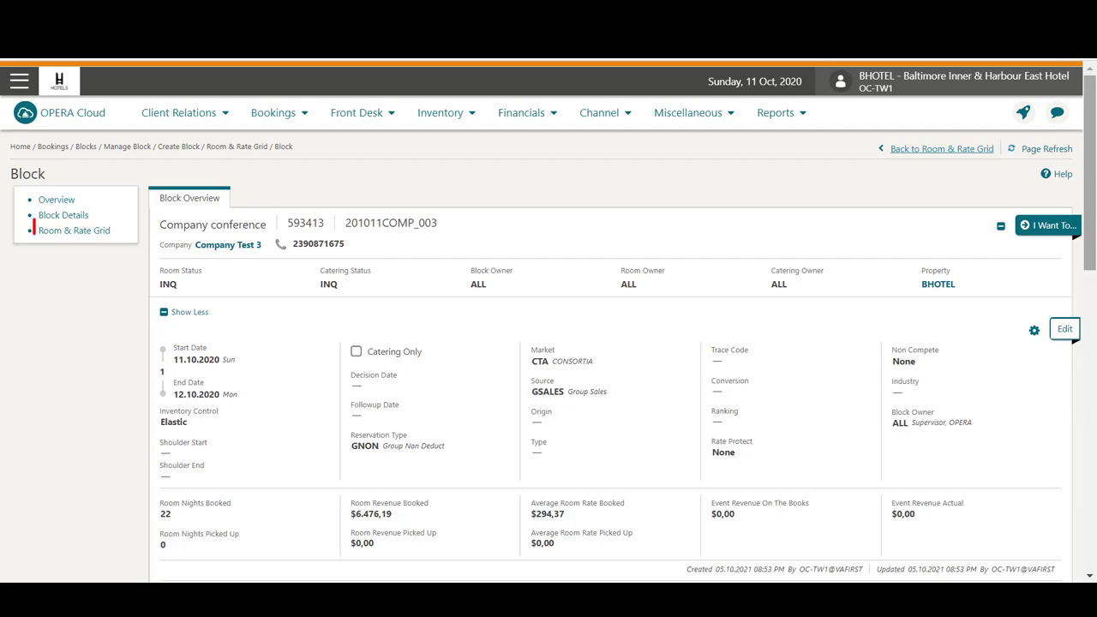
pyautogui.click(74, 229)
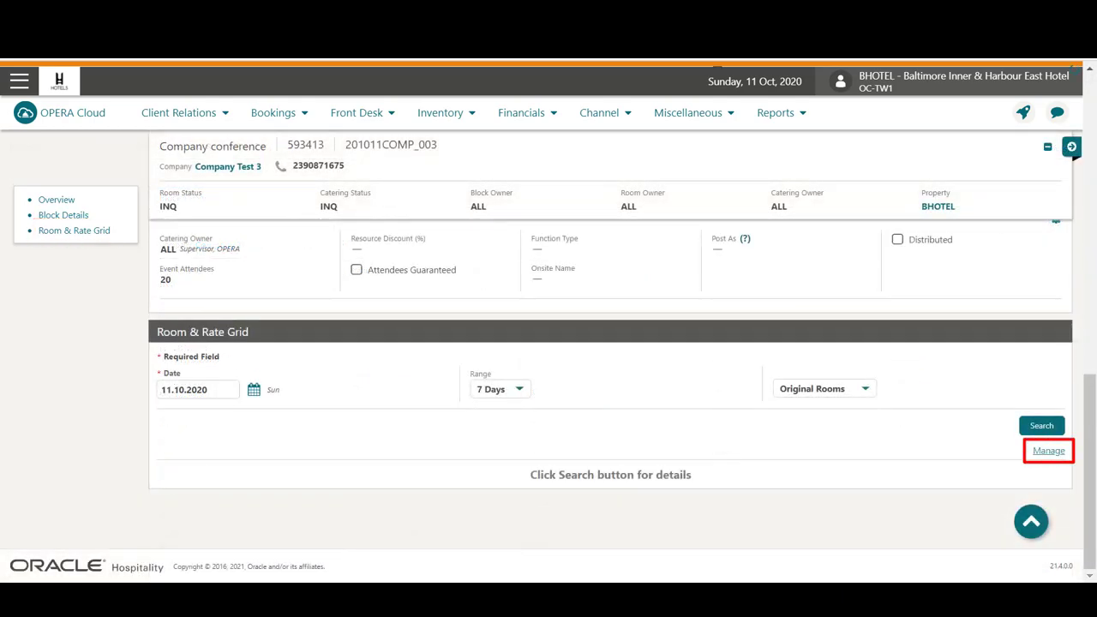
pyautogui.click(1048, 449)
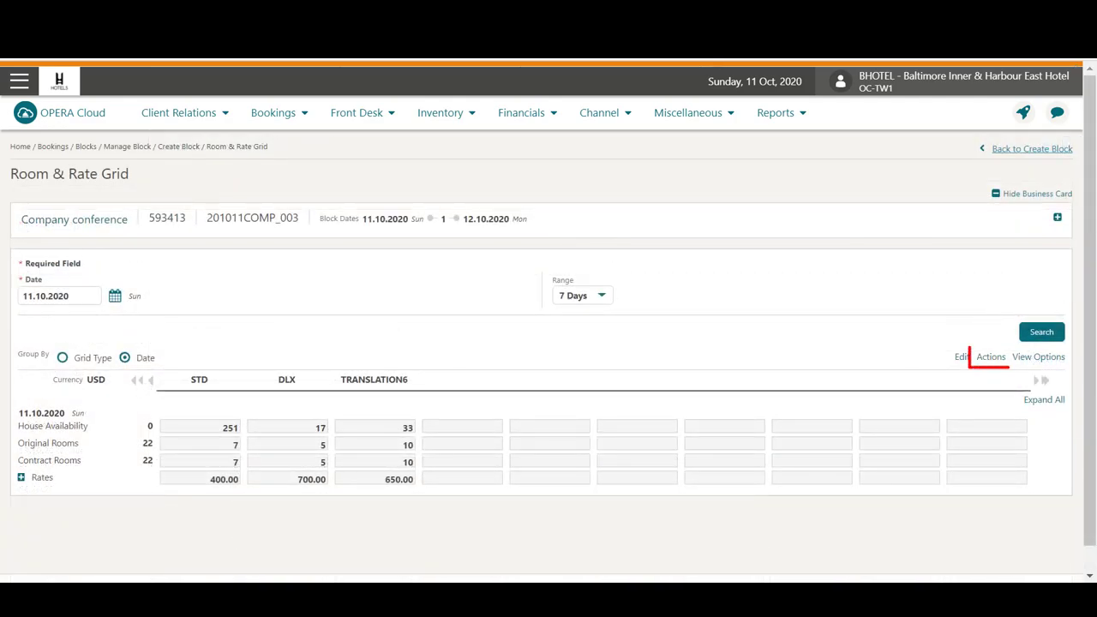
pyautogui.click(991, 356)
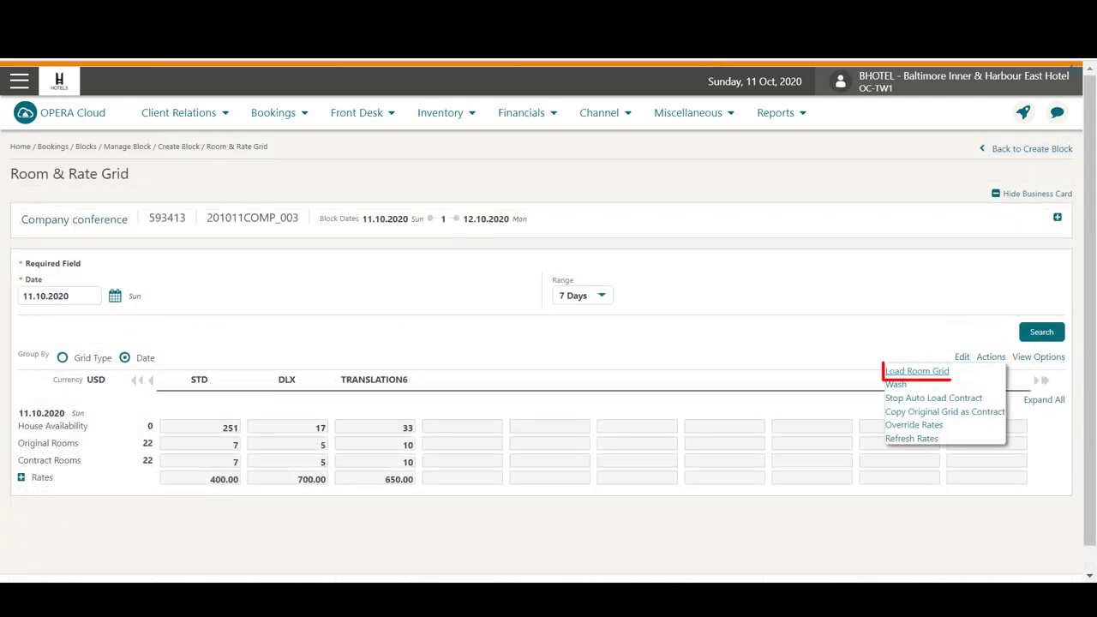